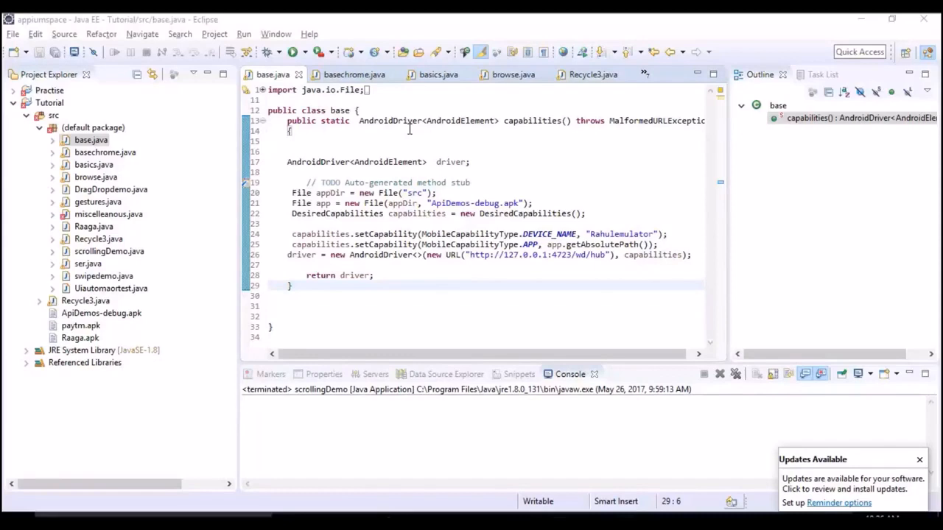
{"action": "mouse_move", "coordinate": [442, 227]}
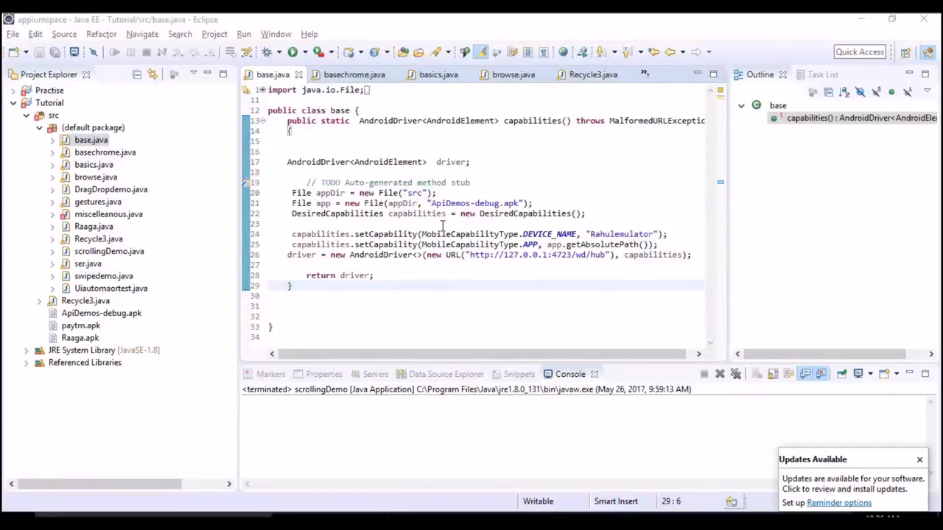
{"action": "mouse_move", "coordinate": [442, 203]}
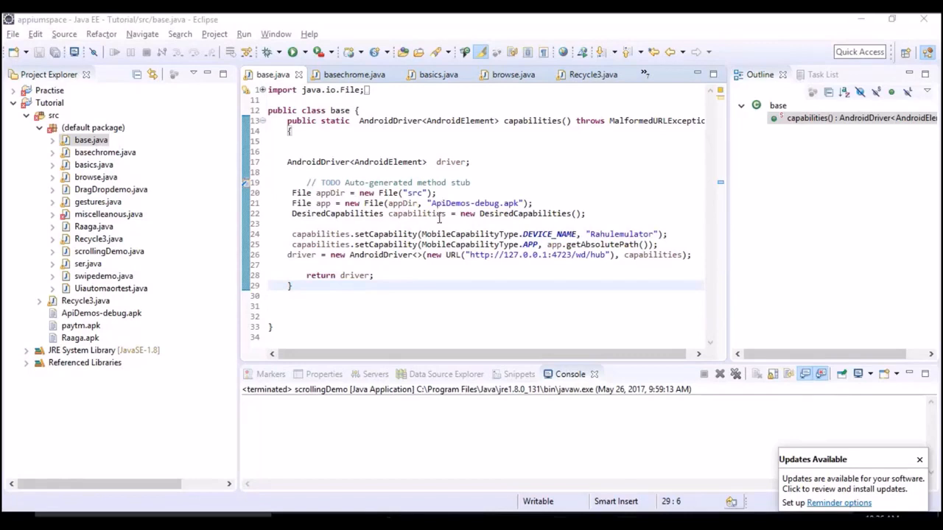
{"action": "mouse_move", "coordinate": [621, 232]}
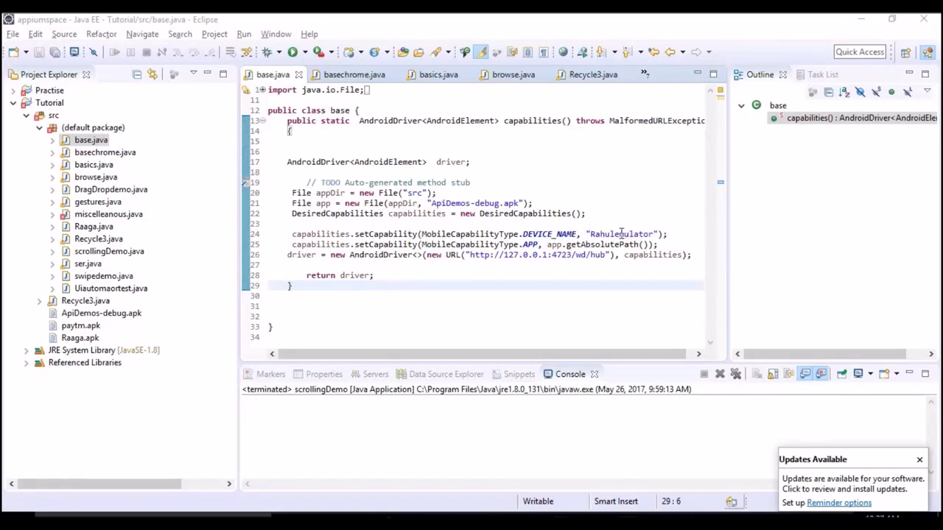
Review the Rahulemulator device-name capability in base.java, then bring up the Remote Debugging Android Devices guide in Chrome.
{"action": "double_click", "coordinate": [618, 233]}
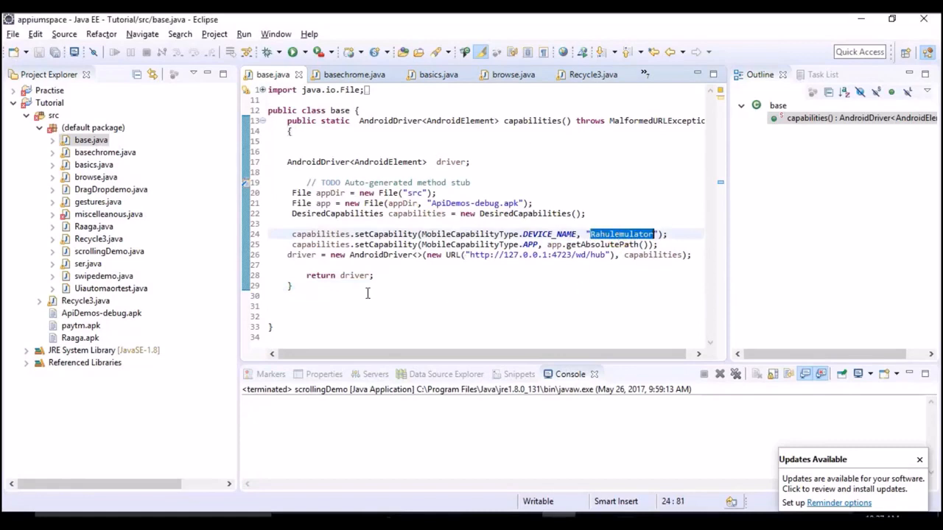
{"action": "mouse_move", "coordinate": [462, 222]}
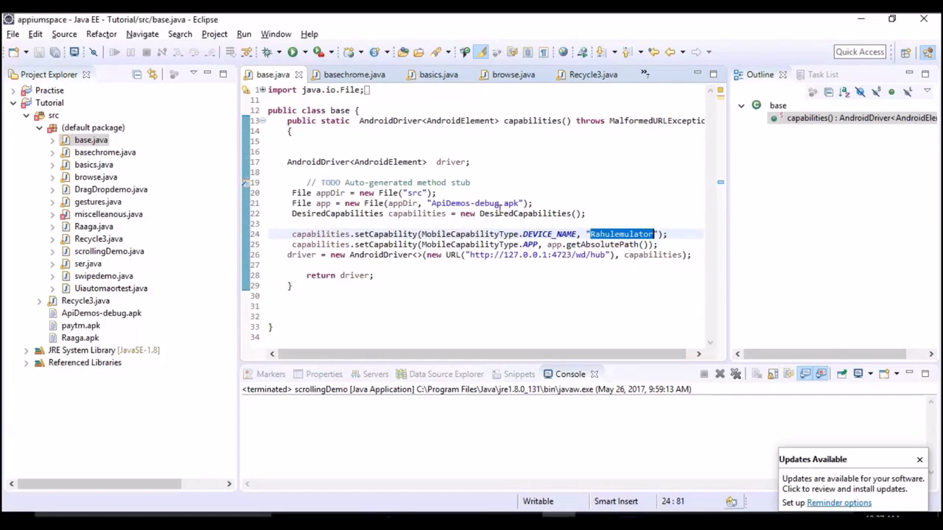
{"action": "mouse_move", "coordinate": [573, 191]}
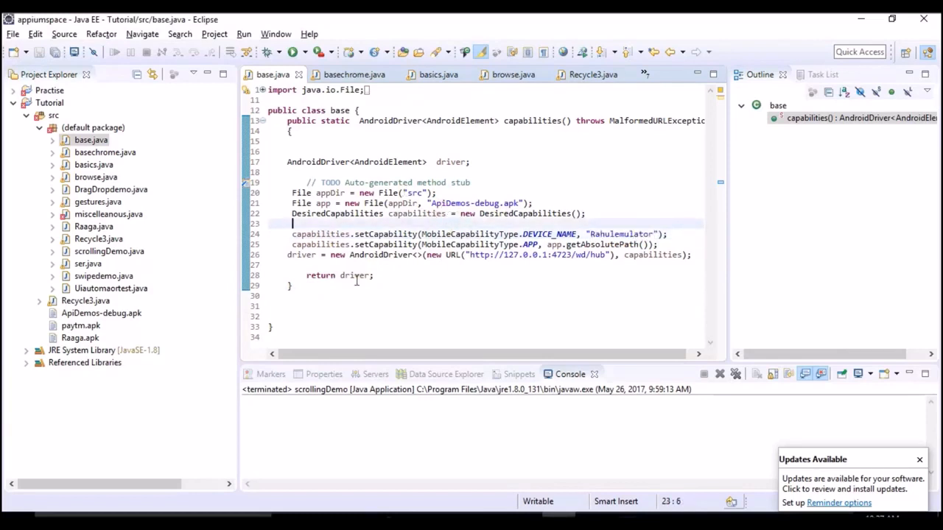
{"action": "mouse_move", "coordinate": [383, 234]}
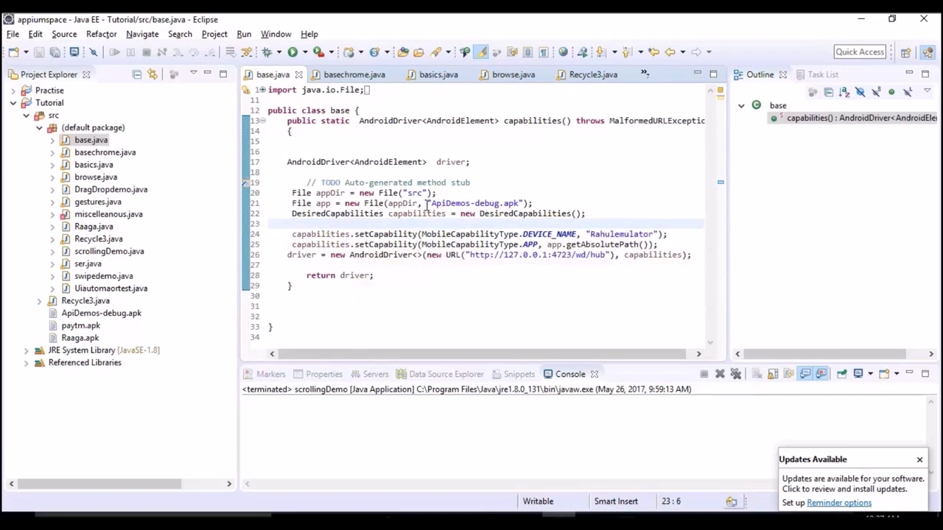
{"action": "left_click", "coordinate": [291, 224]}
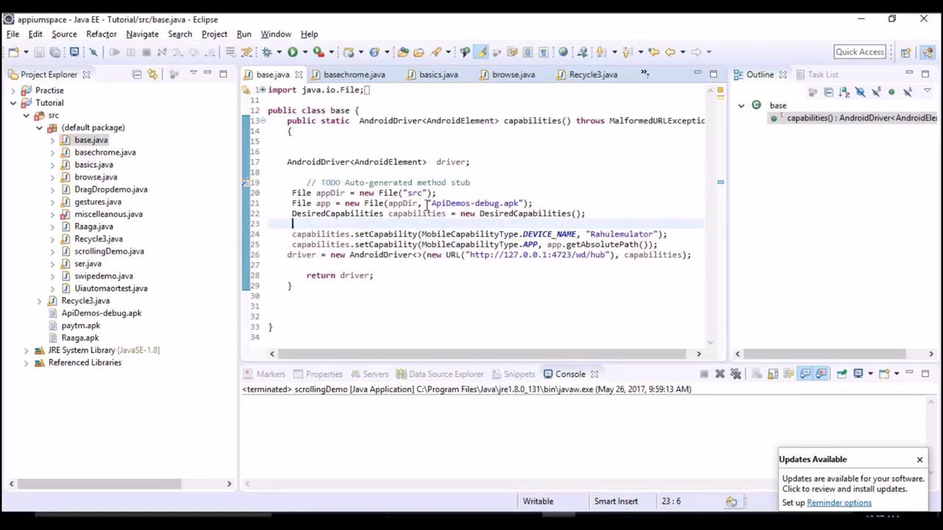
{"action": "mouse_move", "coordinate": [527, 191]}
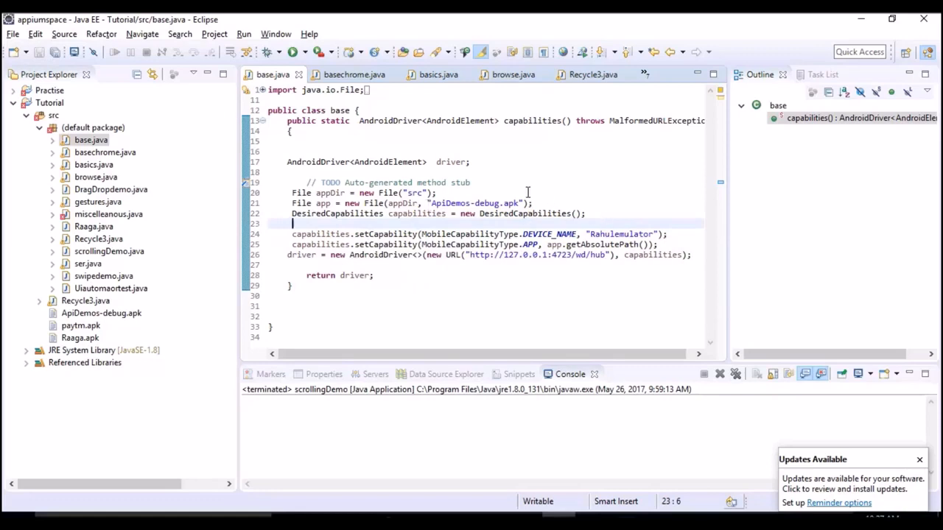
{"action": "mouse_move", "coordinate": [557, 278]}
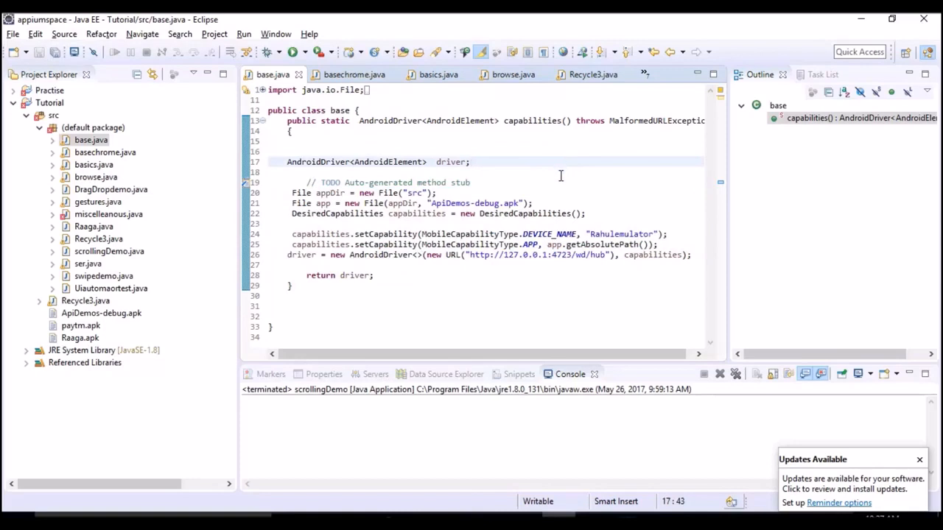
{"action": "left_click", "coordinate": [470, 160]}
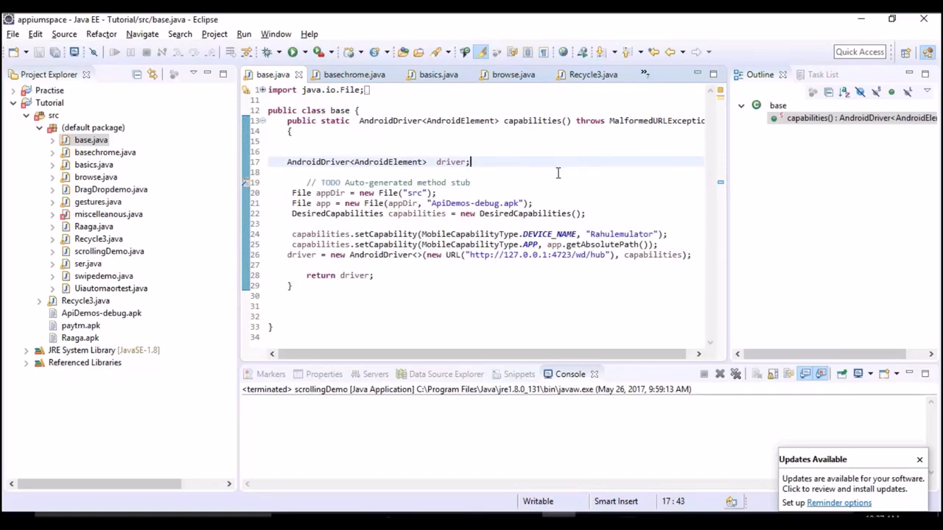
{"action": "mouse_move", "coordinate": [546, 212]}
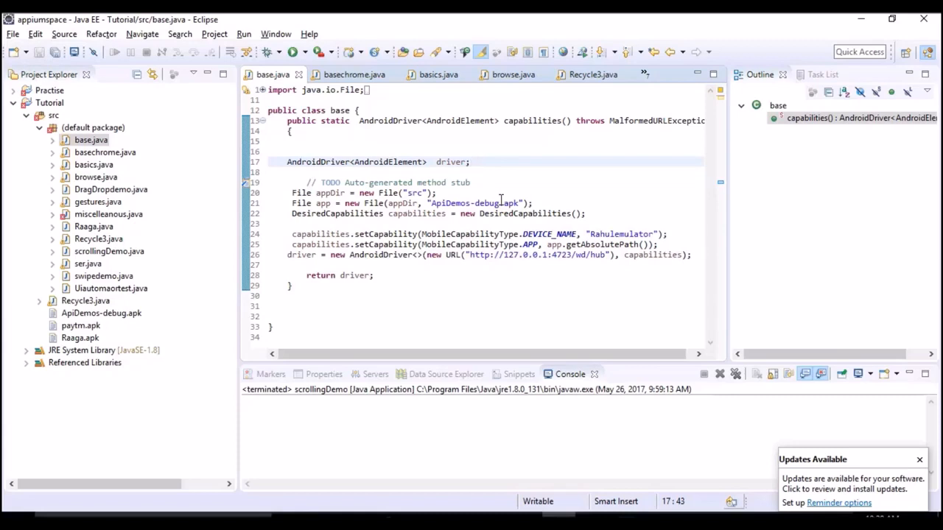
{"action": "left_click", "coordinate": [436, 192]}
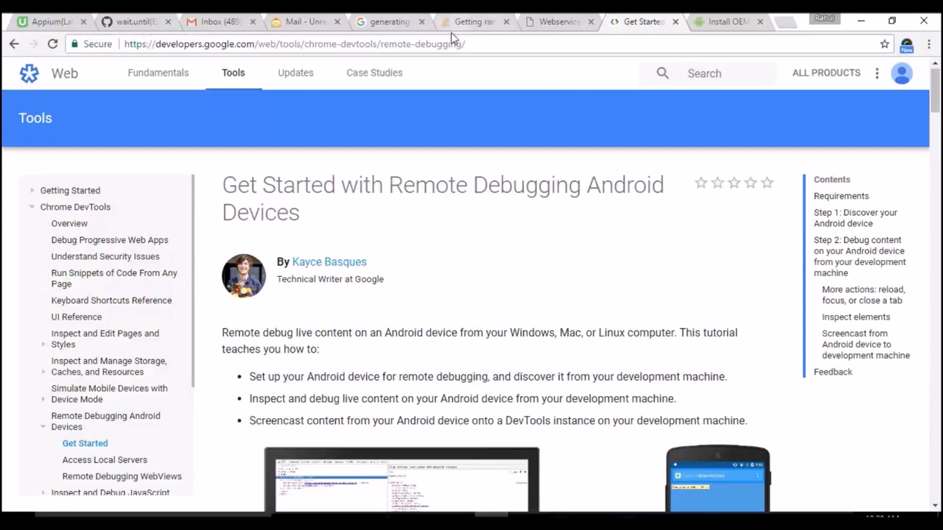
Scroll the remote debugging guide down to its Requirements list (Chrome 32, USB drivers, USB cable).
{"action": "left_click", "coordinate": [295, 45]}
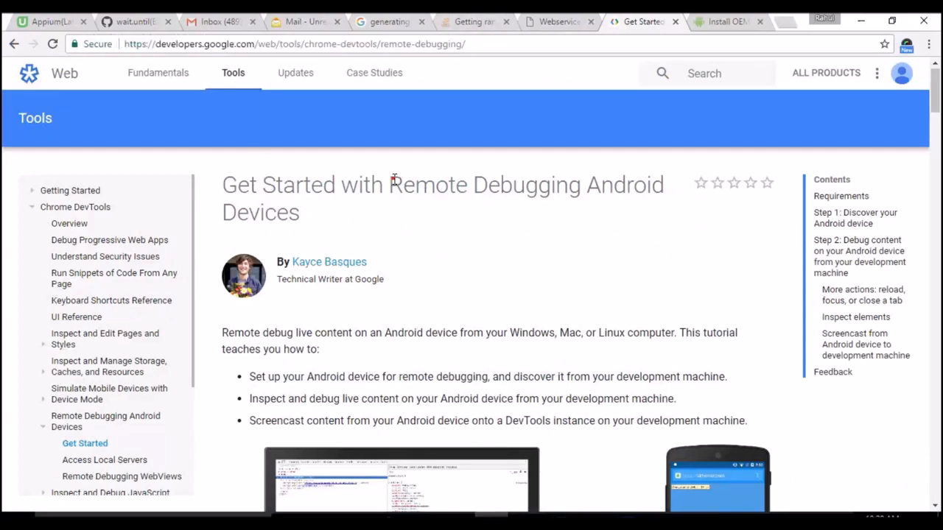
{"action": "mouse_move", "coordinate": [401, 215]}
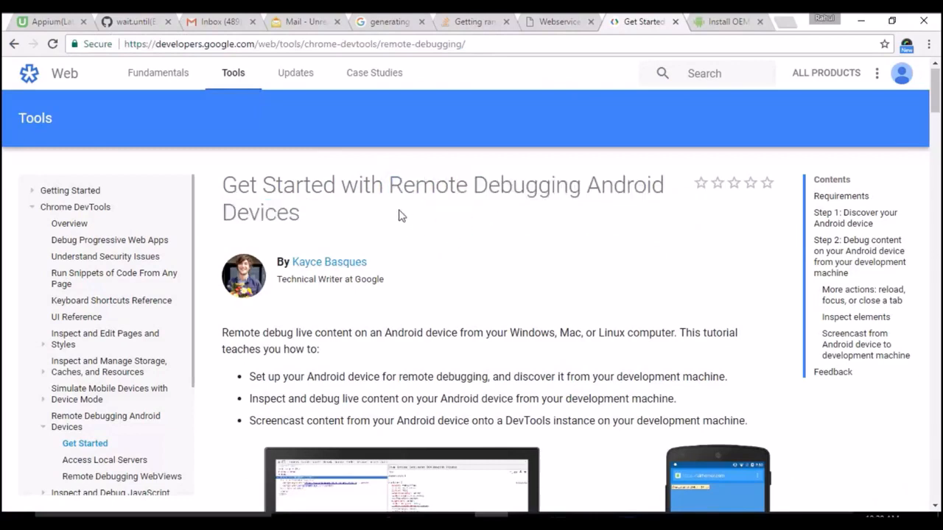
{"action": "scroll", "scroll_direction": "down", "scroll_amount": 3}
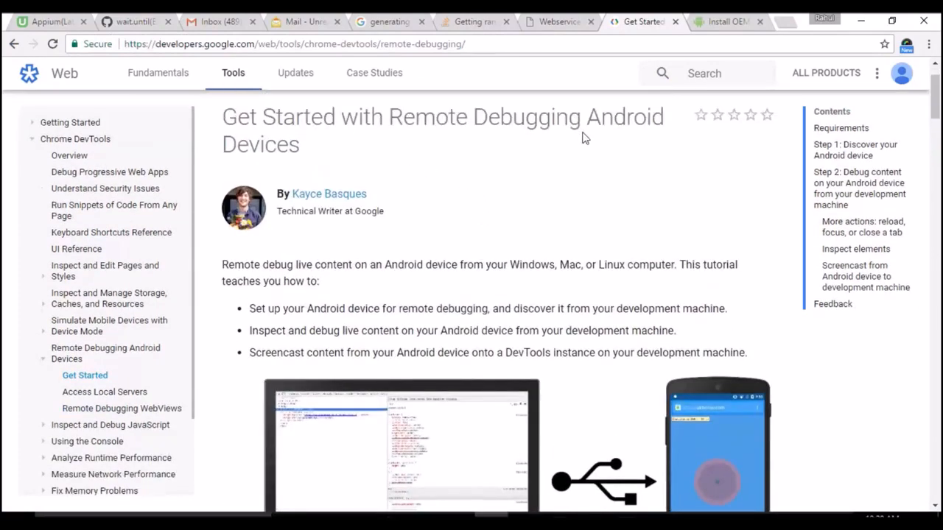
{"action": "mouse_move", "coordinate": [495, 271]}
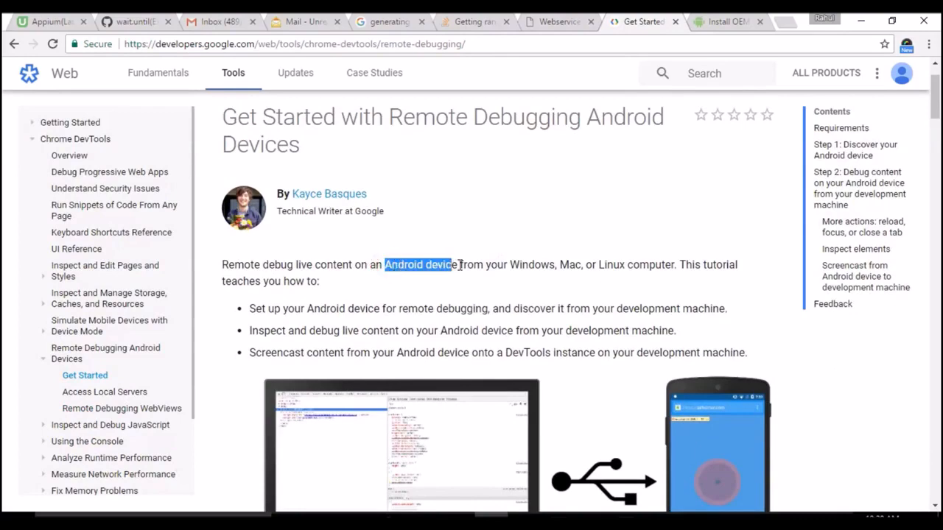
{"action": "scroll", "scroll_direction": "down", "scroll_amount": 3}
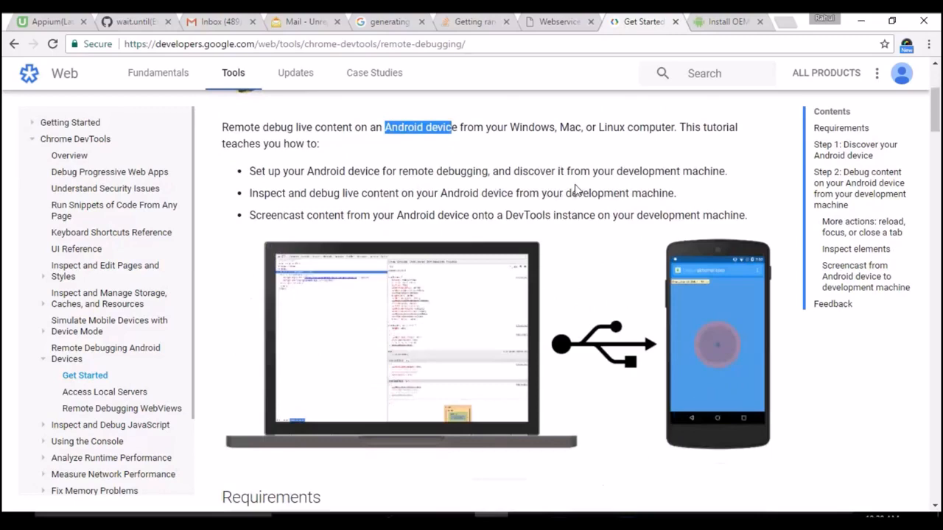
{"action": "scroll", "scroll_direction": "down", "scroll_amount": 3}
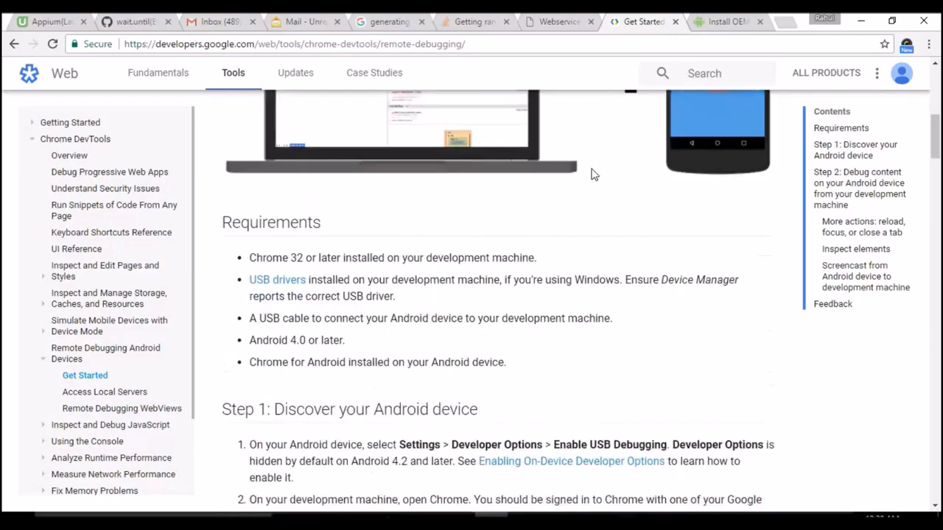
{"action": "left_click_drag", "start_coordinate": [254, 257], "coordinate": [451, 257]}
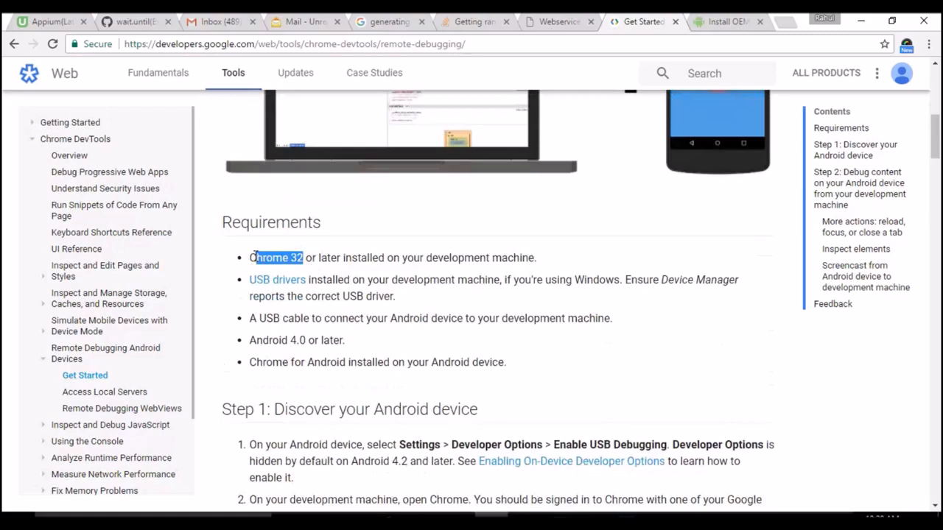
{"action": "mouse_move", "coordinate": [395, 262]}
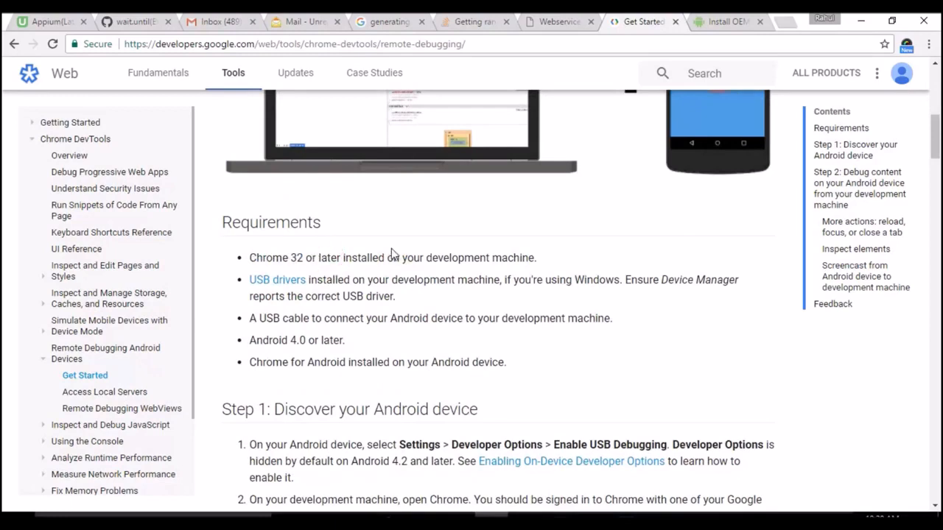
{"action": "scroll", "scroll_direction": "down", "scroll_amount": 3}
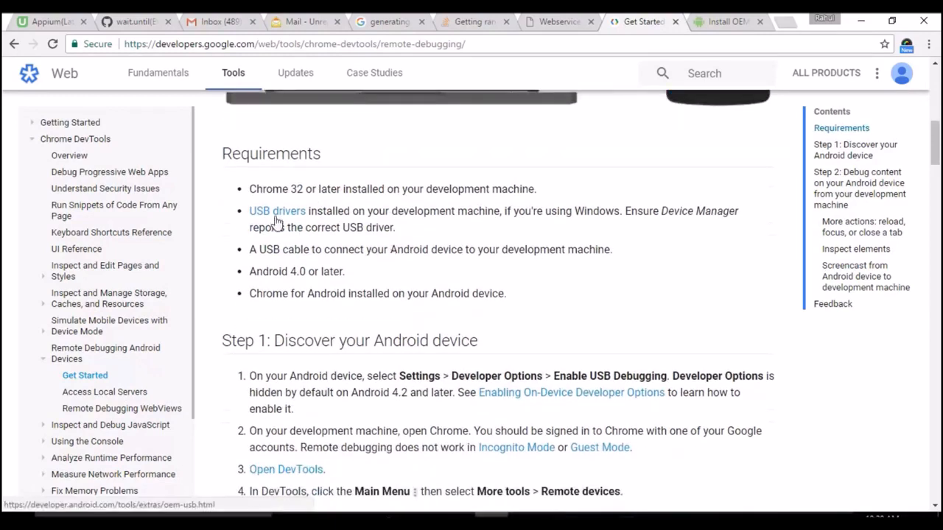
{"action": "mouse_move", "coordinate": [508, 216]}
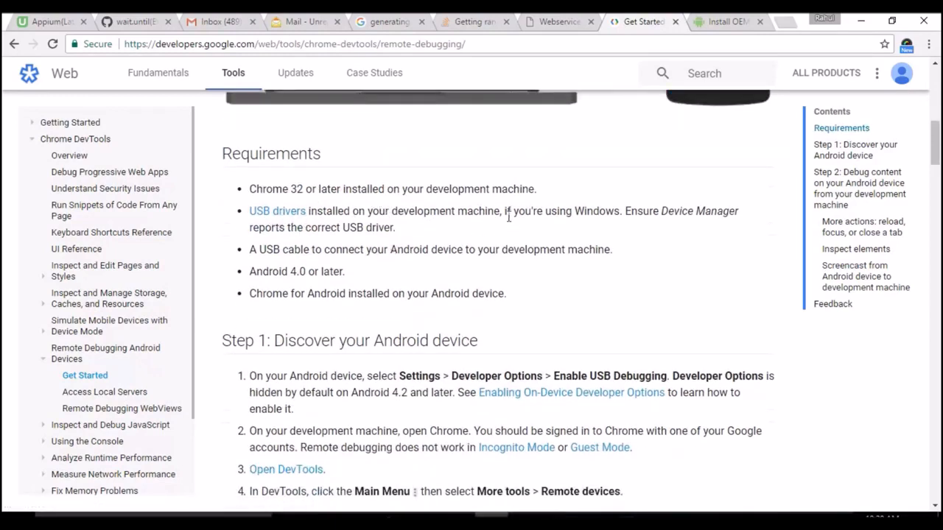
{"action": "left_click_drag", "start_coordinate": [249, 211], "coordinate": [395, 227]}
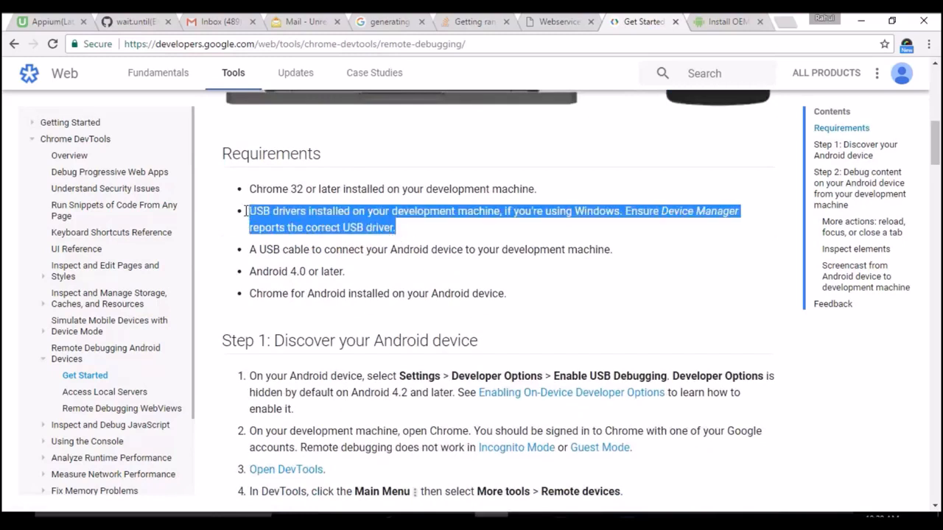
{"action": "left_click", "coordinate": [557, 280]}
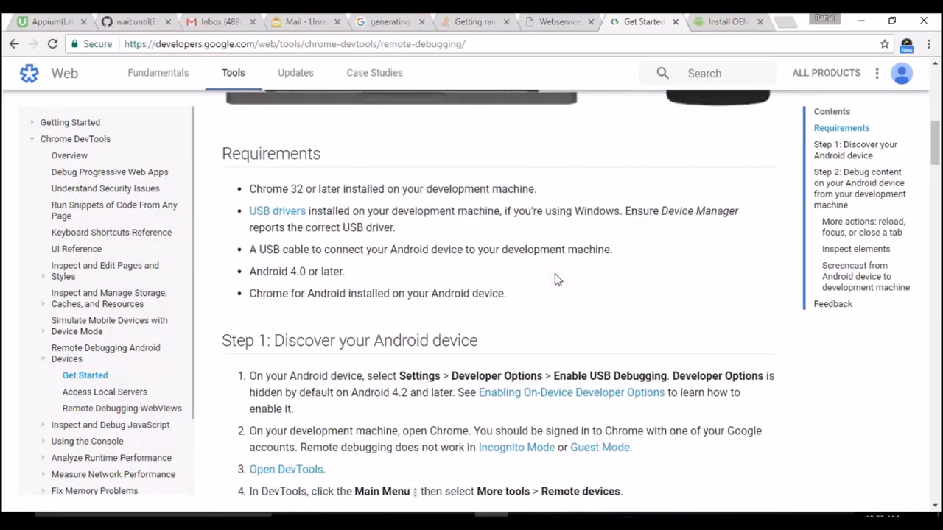
{"action": "mouse_move", "coordinate": [601, 505]}
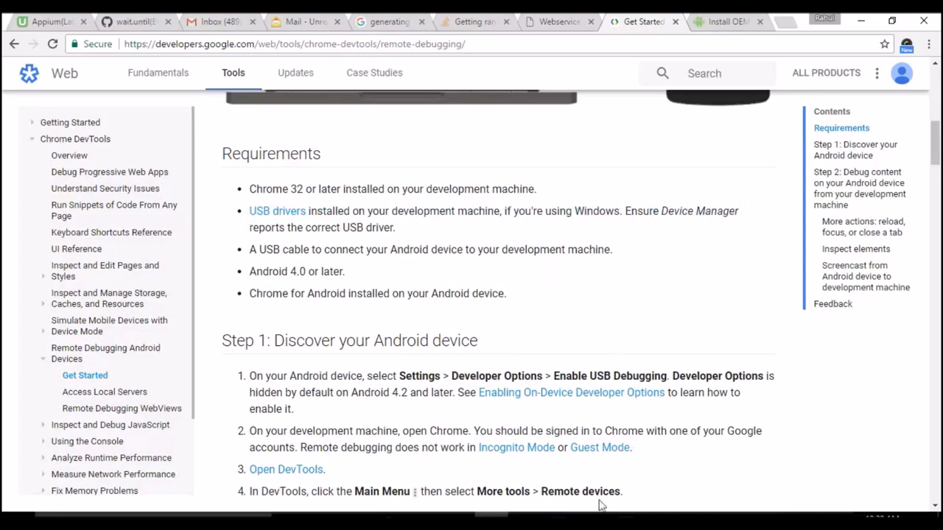
{"action": "left_click_drag", "start_coordinate": [249, 213], "coordinate": [394, 226]}
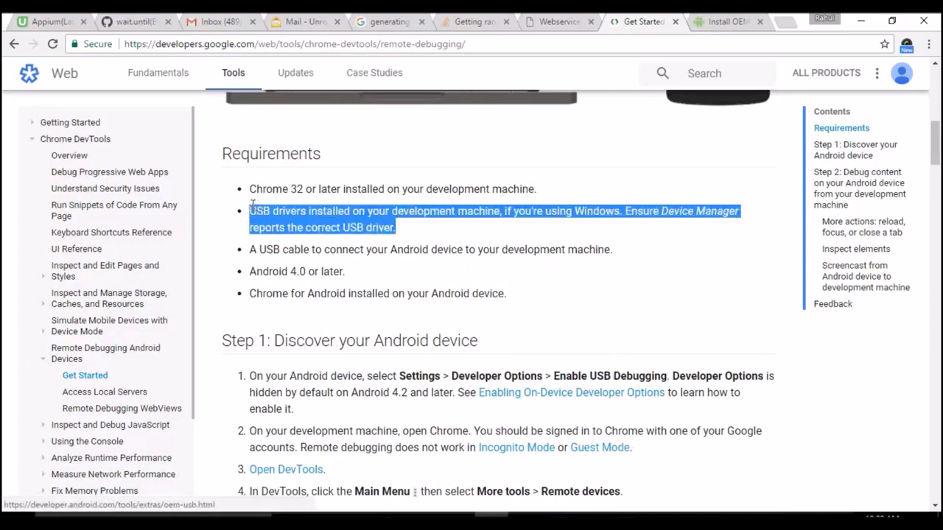
{"action": "scroll", "scroll_direction": "down", "scroll_amount": 3}
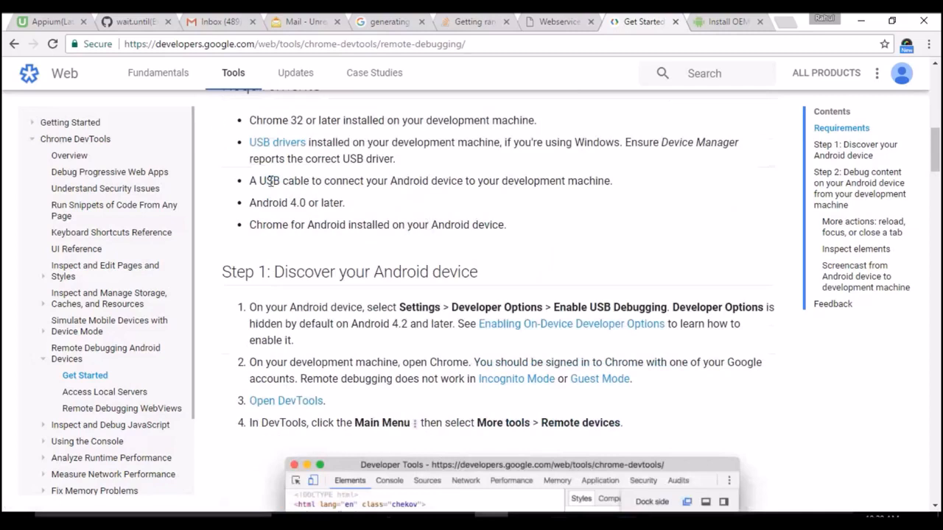
{"action": "double_click", "coordinate": [415, 179]}
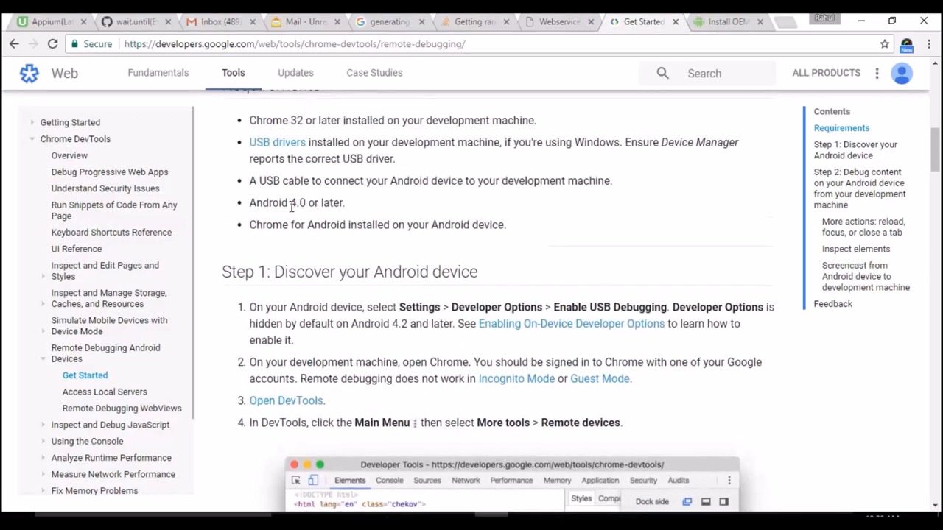
{"action": "double_click", "coordinate": [296, 204]}
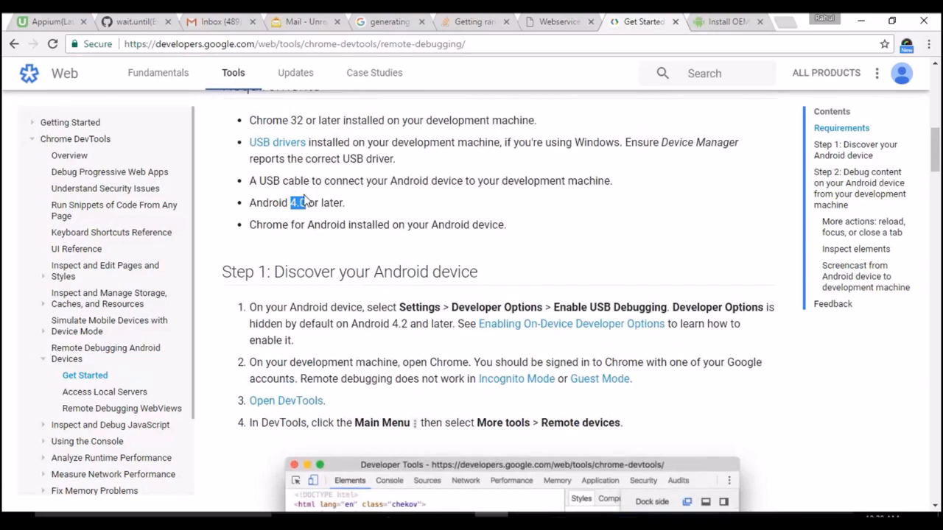
{"action": "mouse_move", "coordinate": [361, 215]}
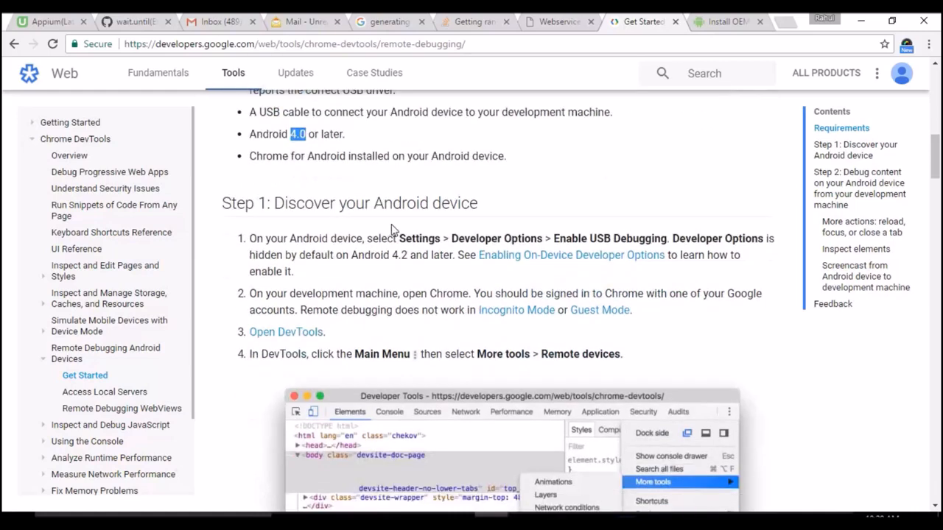
{"action": "left_click_drag", "start_coordinate": [263, 157], "coordinate": [449, 156]}
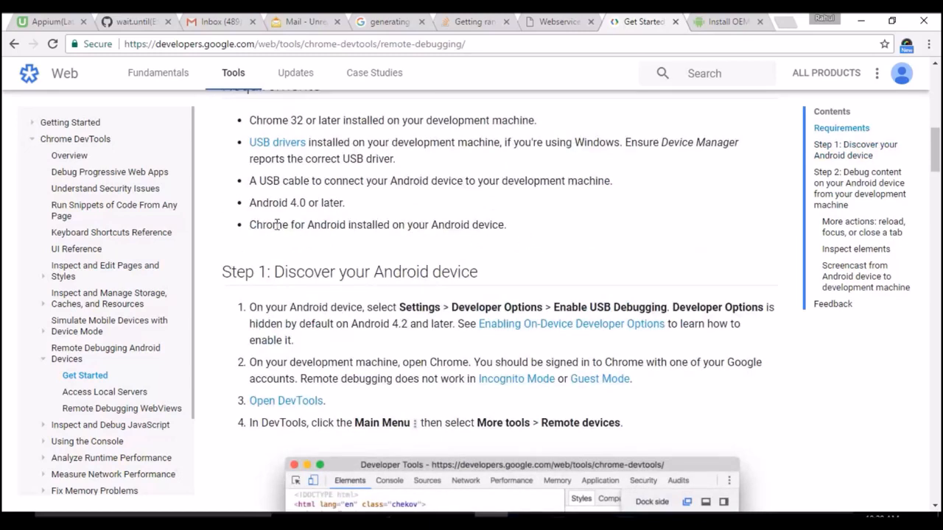
{"action": "left_click_drag", "start_coordinate": [249, 224], "coordinate": [430, 224]}
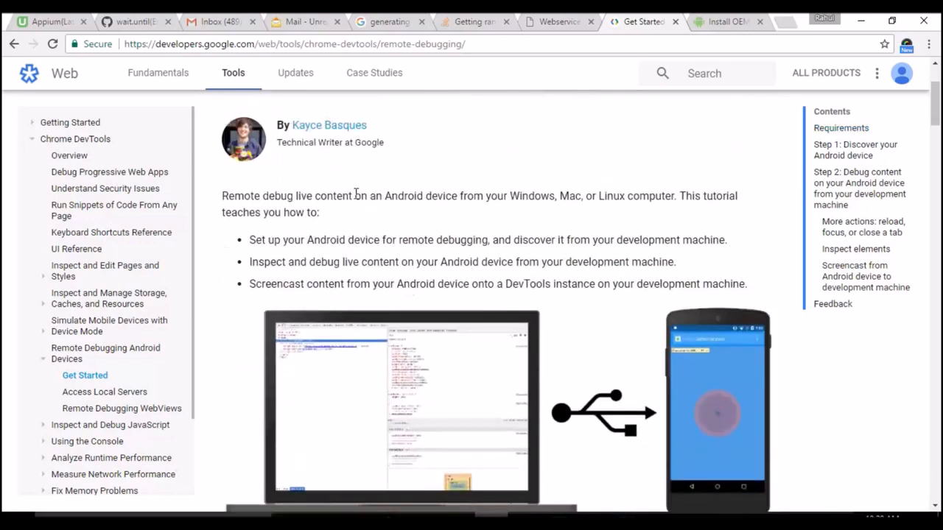
{"action": "scroll", "scroll_direction": "down", "scroll_amount": 3}
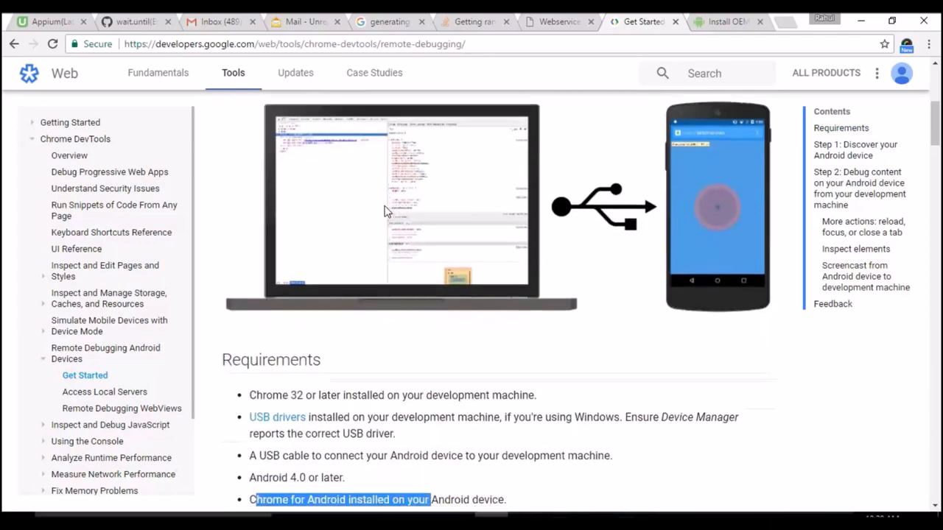
{"action": "mouse_move", "coordinate": [403, 222]}
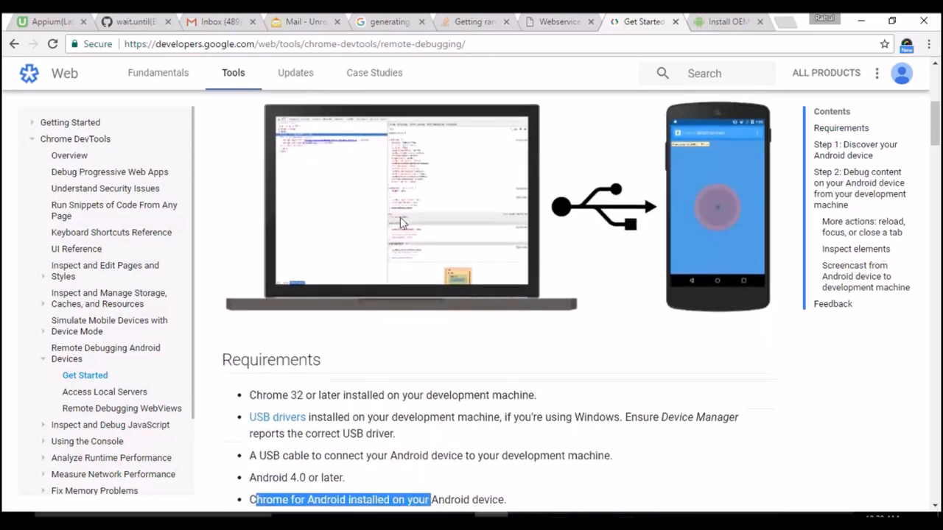
{"action": "scroll", "scroll_direction": "down", "scroll_amount": 3}
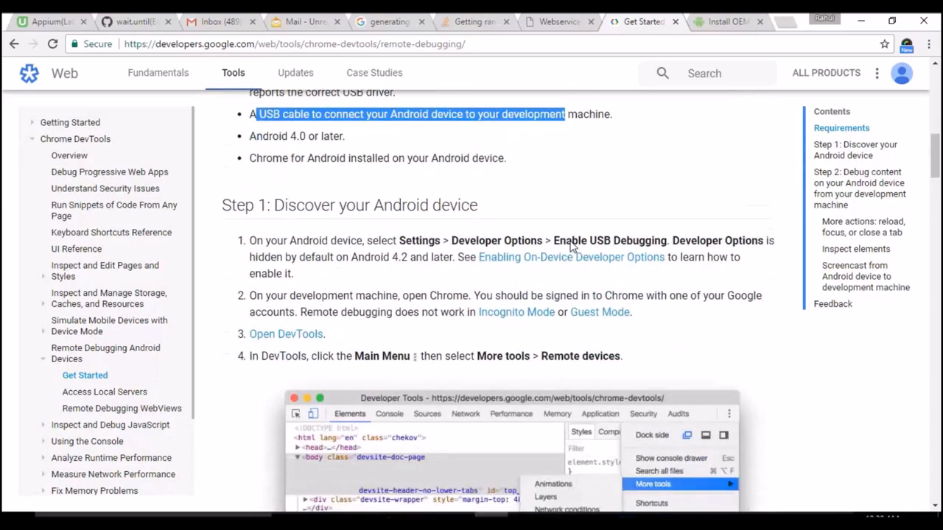
{"action": "scroll", "scroll_direction": "down", "scroll_amount": 3}
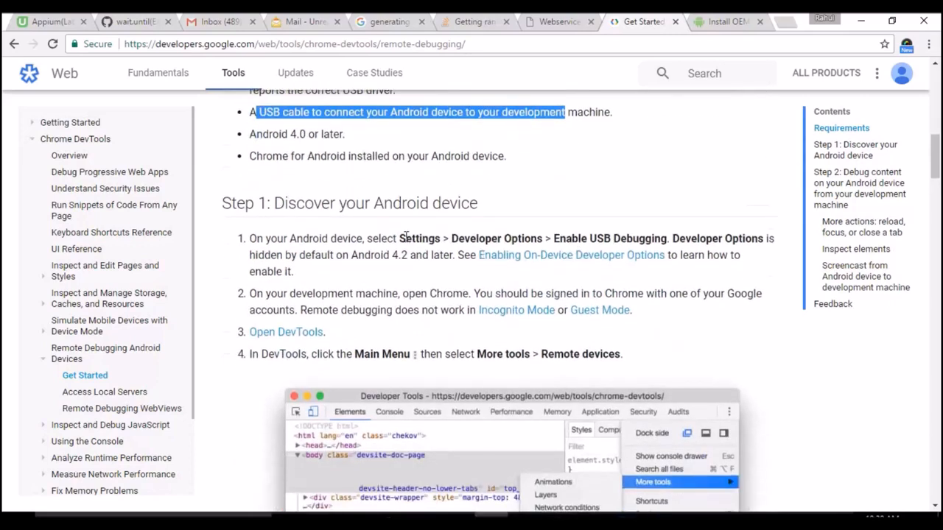
{"action": "double_click", "coordinate": [418, 239]}
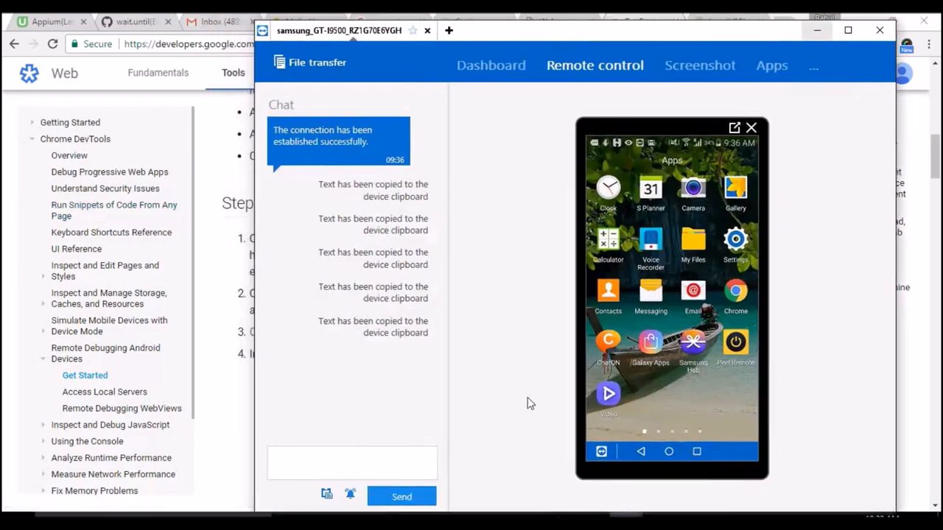
{"action": "mouse_move", "coordinate": [516, 150]}
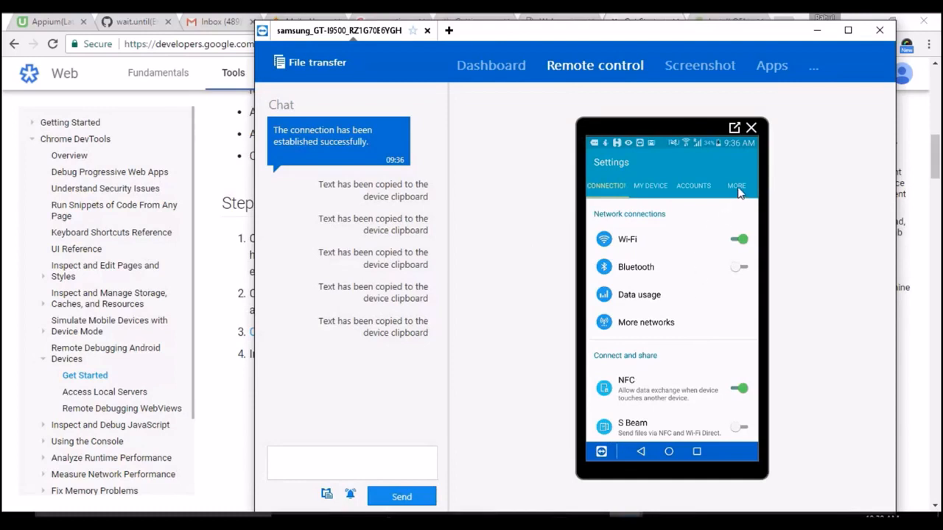
Show the phone's Settings More tab scrolled to Developer options under System manager.
{"action": "left_click", "coordinate": [737, 185]}
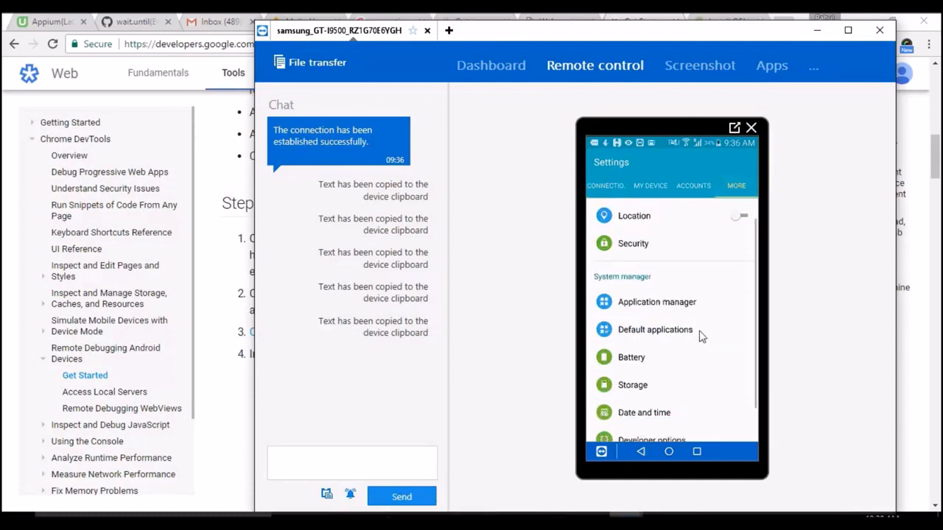
{"action": "scroll", "scroll_direction": "down", "scroll_amount": 3}
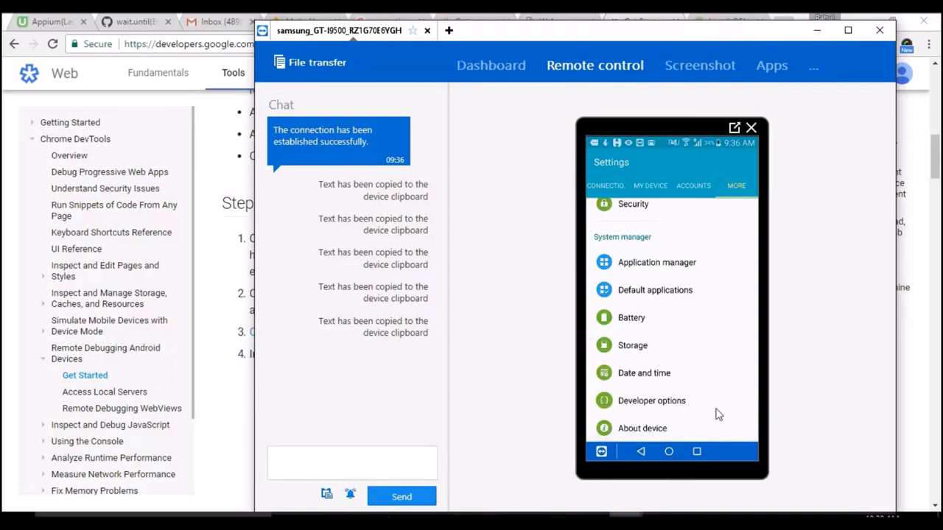
{"action": "mouse_move", "coordinate": [660, 407]}
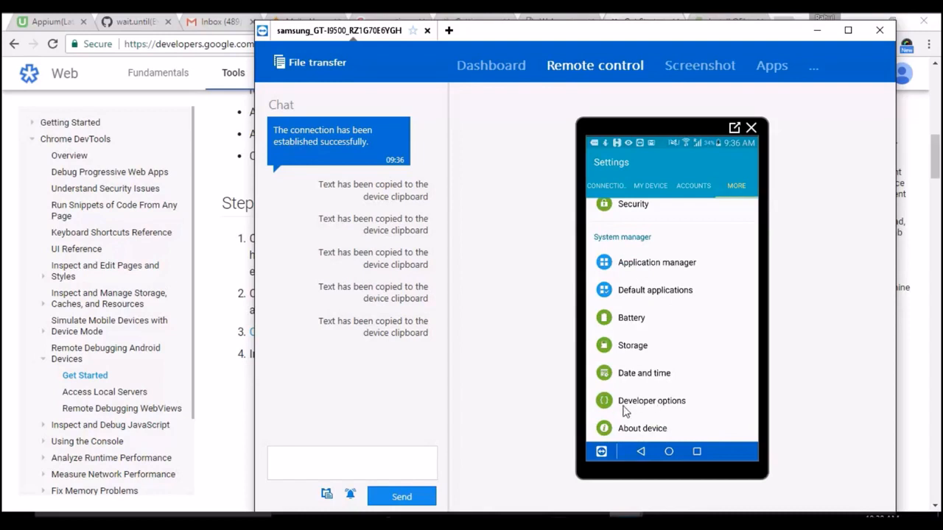
{"action": "mouse_move", "coordinate": [622, 414]}
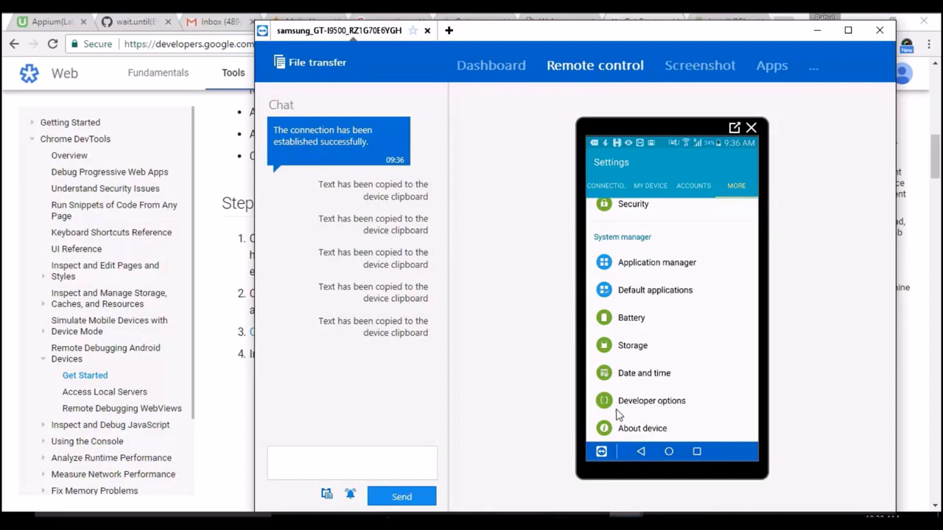
{"action": "mouse_move", "coordinate": [754, 415]}
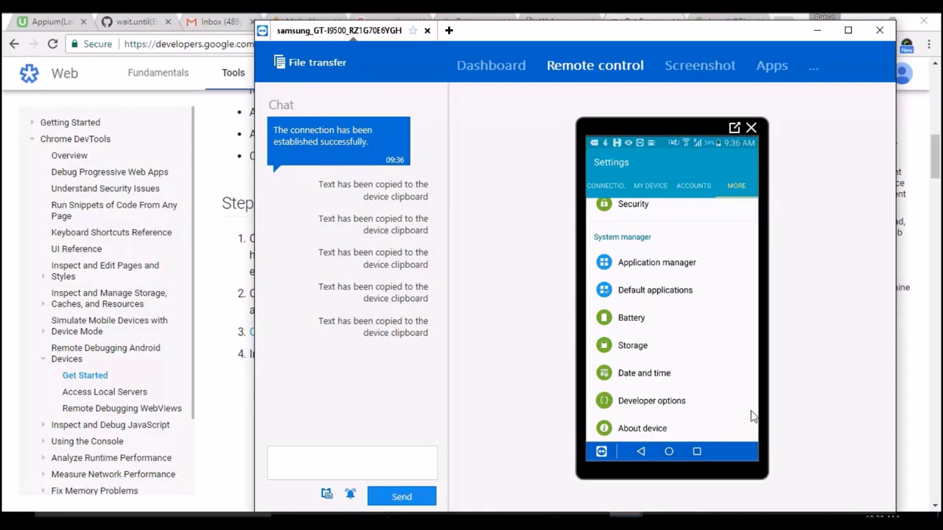
{"action": "mouse_move", "coordinate": [212, 253]}
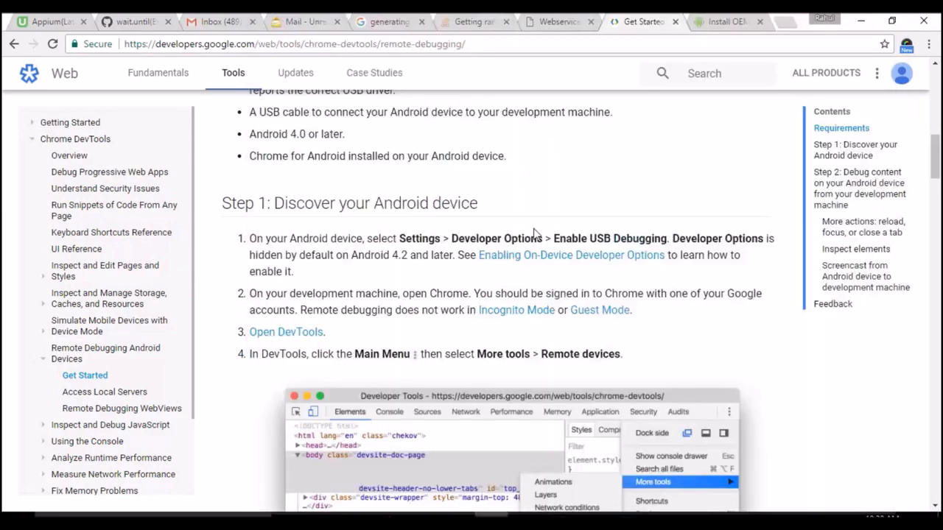
{"action": "mouse_move", "coordinate": [545, 273]}
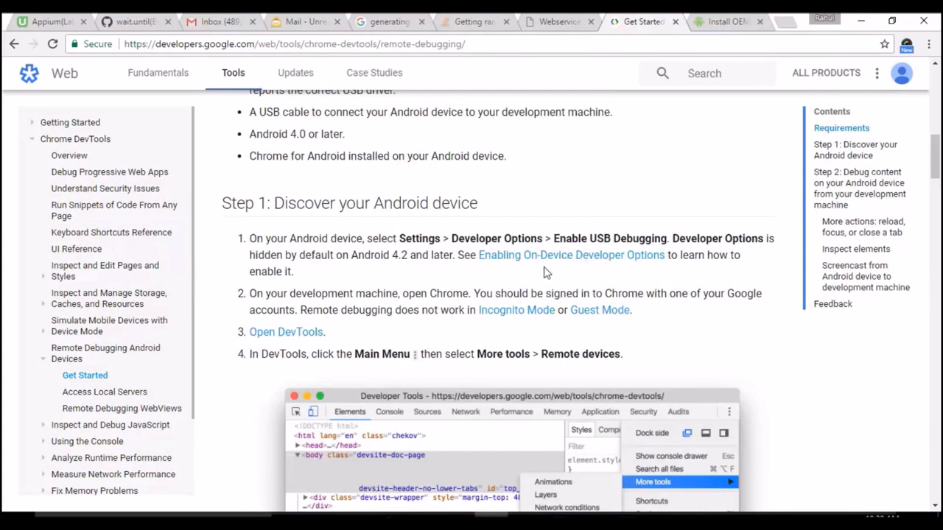
{"action": "mouse_move", "coordinate": [557, 264]}
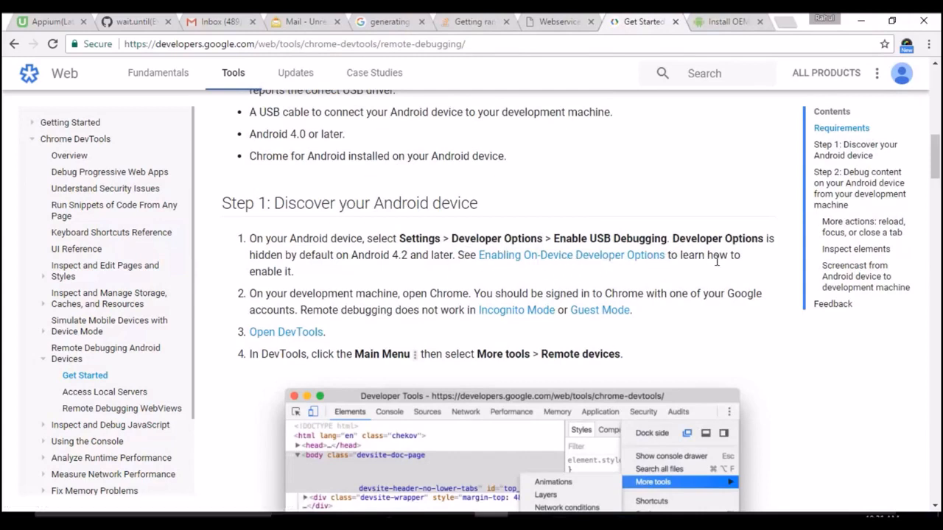
Search Google for 'enabling developer options android' in a new Chrome tab.
{"action": "double_click", "coordinate": [282, 271]}
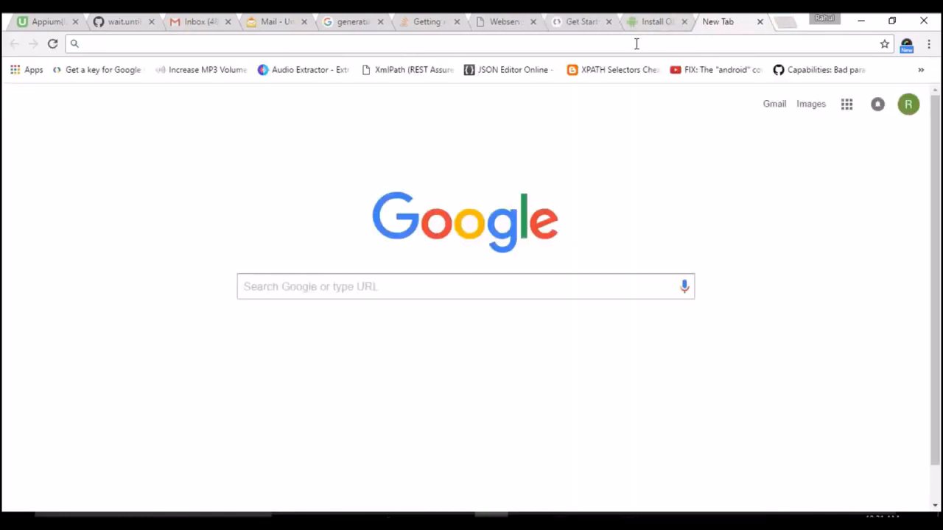
{"action": "type", "text": "enabling developer options android"}
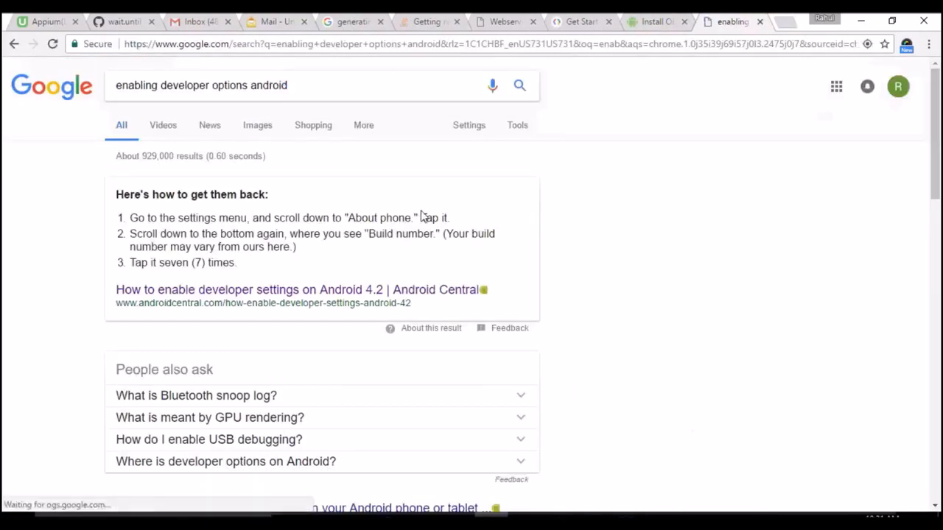
{"action": "scroll", "scroll_direction": "down", "scroll_amount": 3}
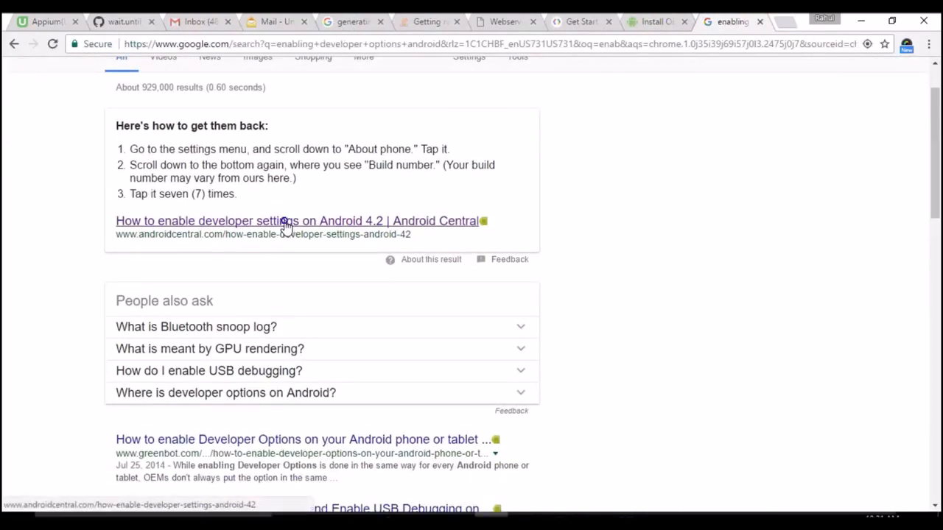
Load the Android Central article on enabling developer settings on Android 4.2.
{"action": "left_click", "coordinate": [298, 221]}
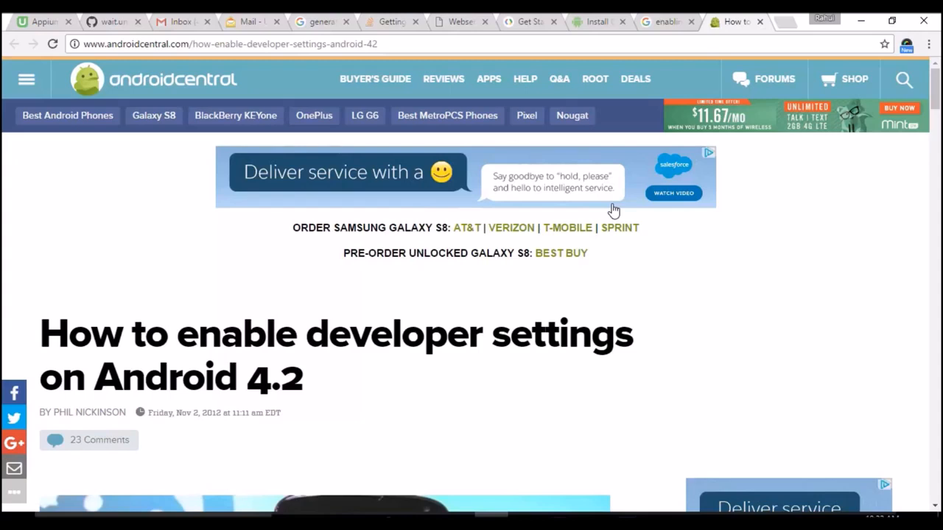
{"action": "mouse_move", "coordinate": [610, 146]}
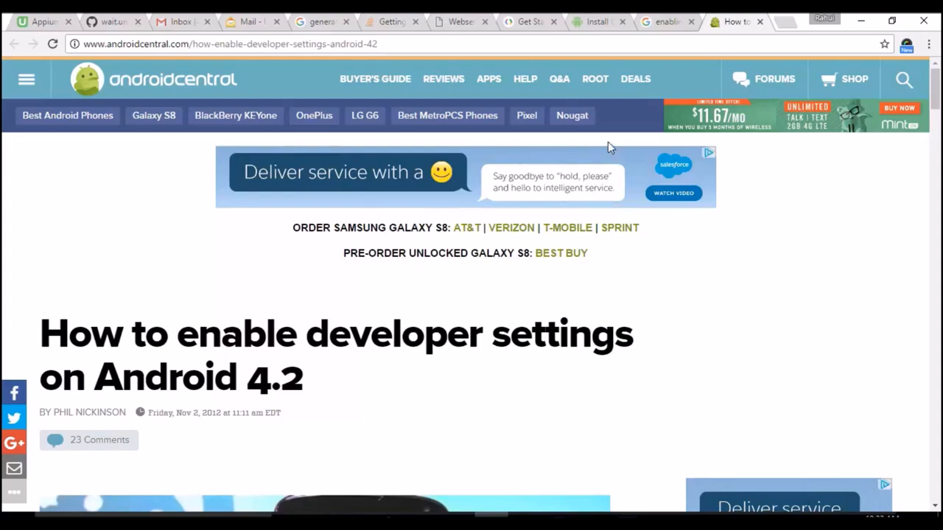
{"action": "mouse_move", "coordinate": [619, 147]}
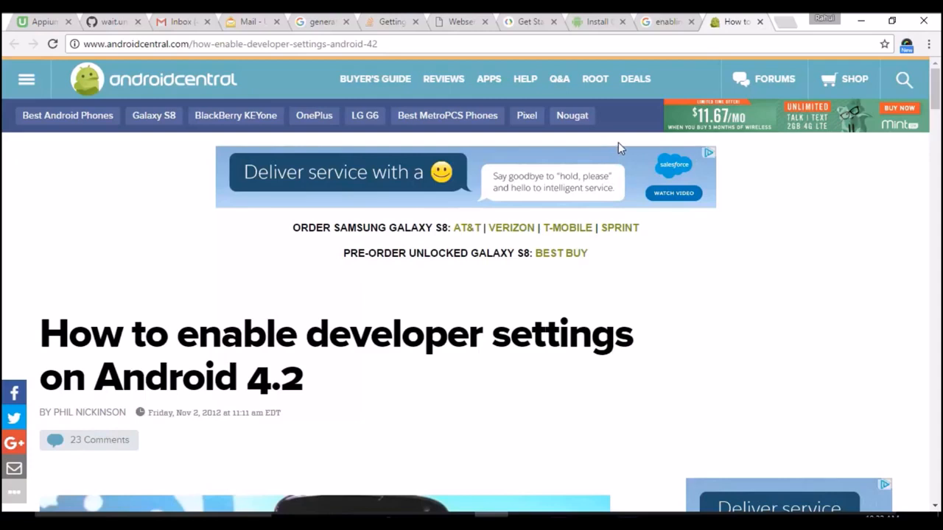
{"action": "scroll", "scroll_direction": "down", "scroll_amount": 3}
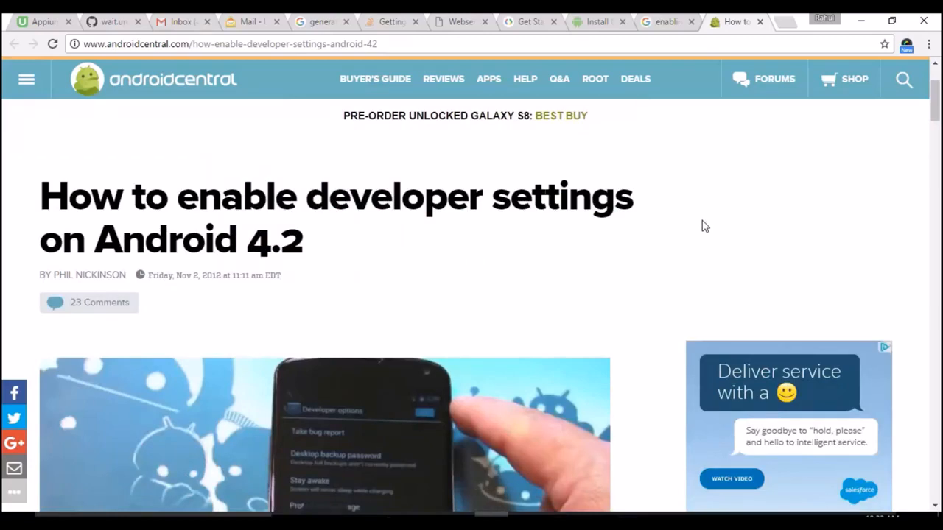
Scroll the article to its numbered steps: About phone, Build number, tap seven times.
{"action": "scroll", "scroll_direction": "down", "scroll_amount": 3}
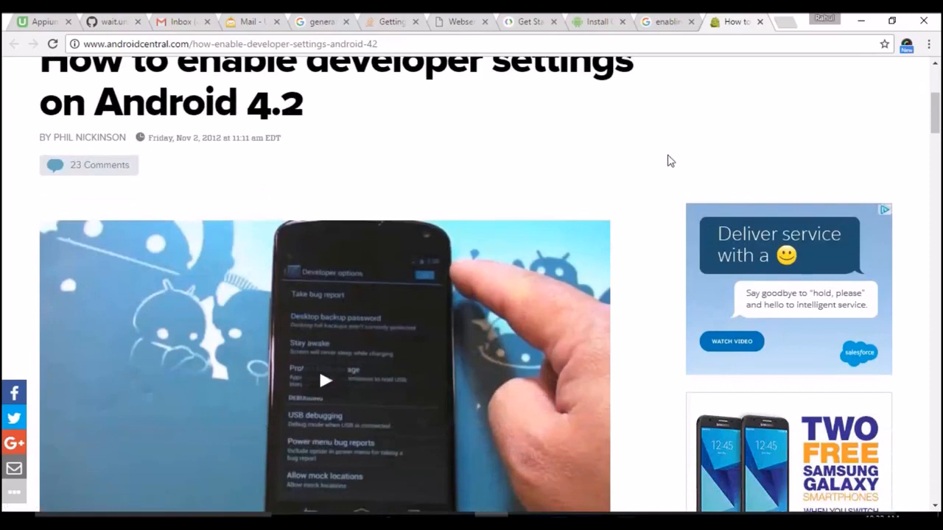
{"action": "mouse_move", "coordinate": [666, 150]}
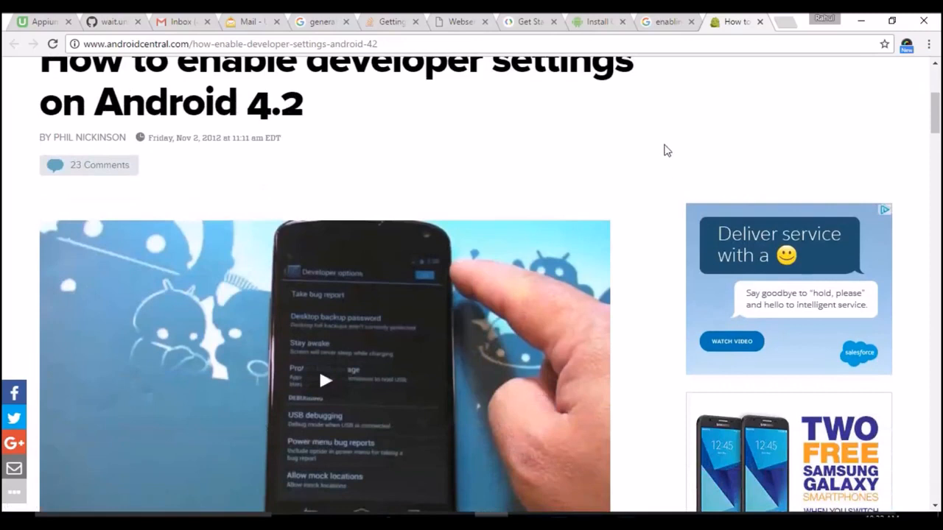
{"action": "mouse_move", "coordinate": [666, 127]}
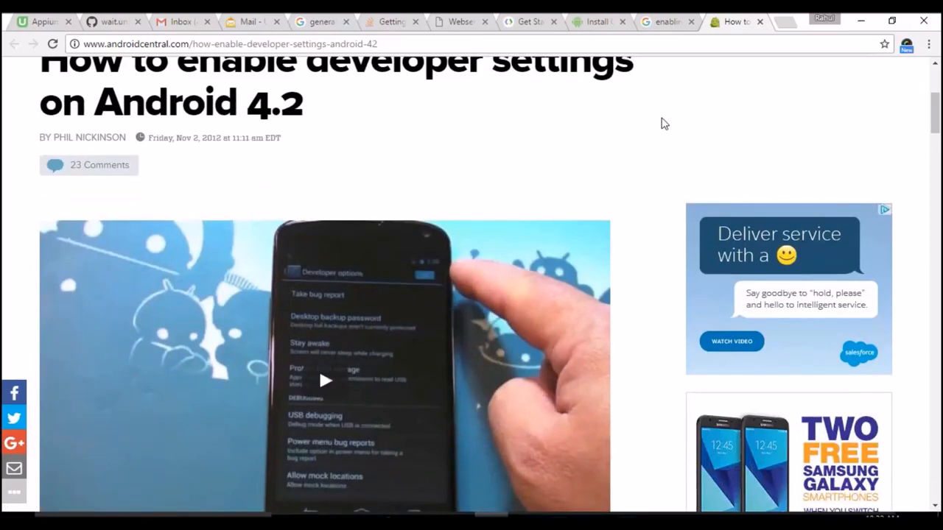
{"action": "scroll", "scroll_direction": "down", "scroll_amount": 3}
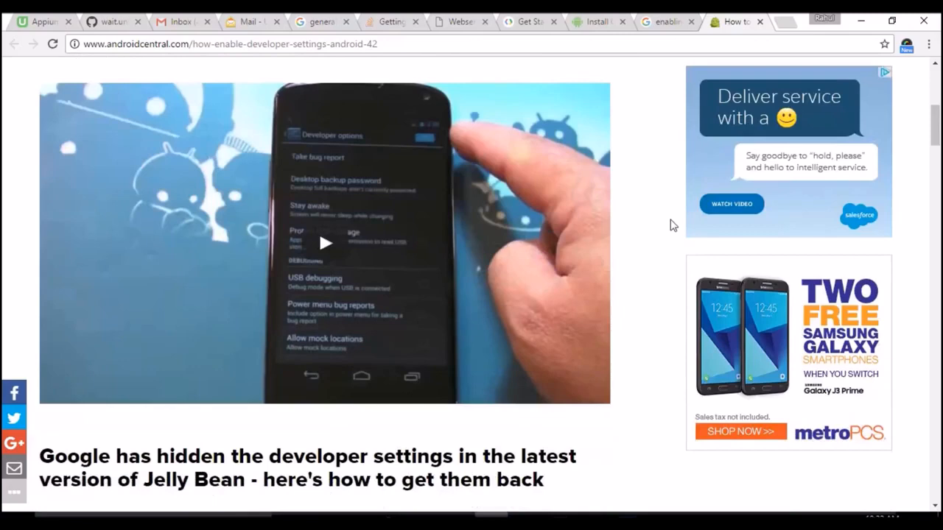
{"action": "scroll", "scroll_direction": "down", "scroll_amount": 3}
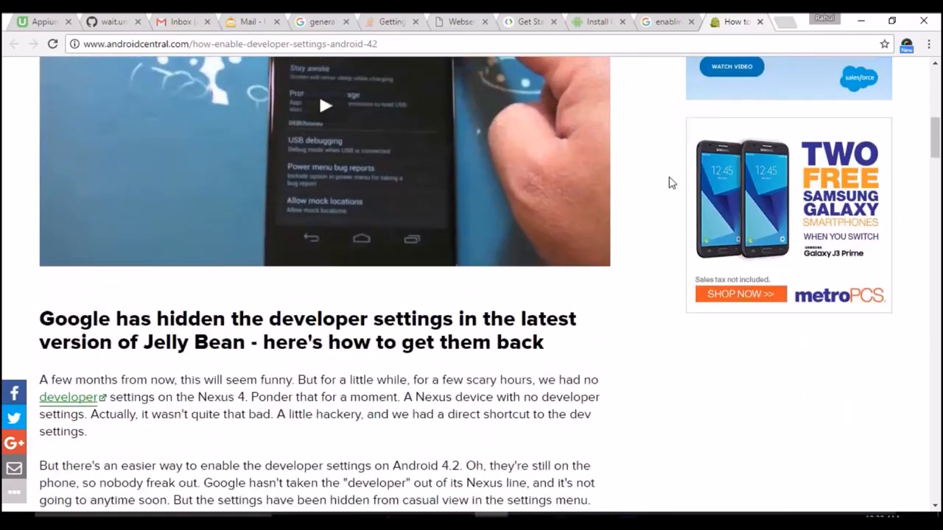
{"action": "scroll", "scroll_direction": "down", "scroll_amount": 3}
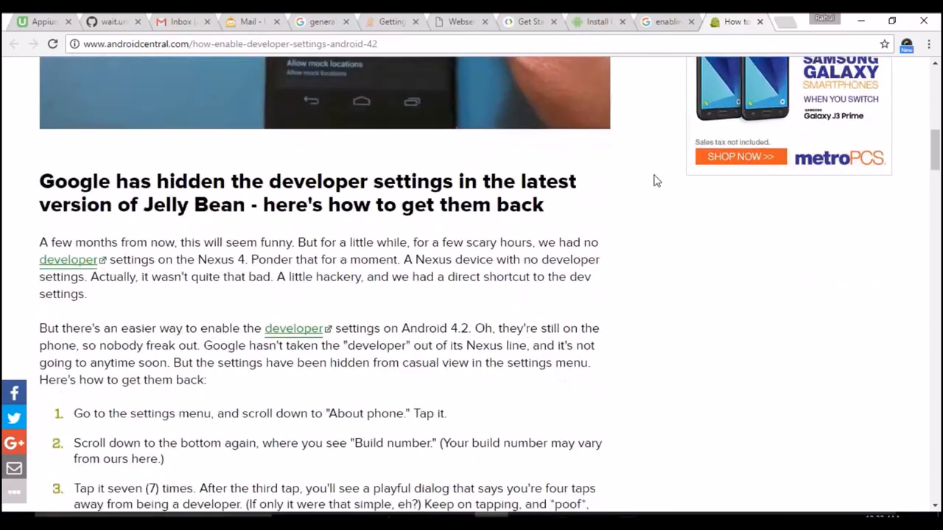
{"action": "scroll", "scroll_direction": "down", "scroll_amount": 3}
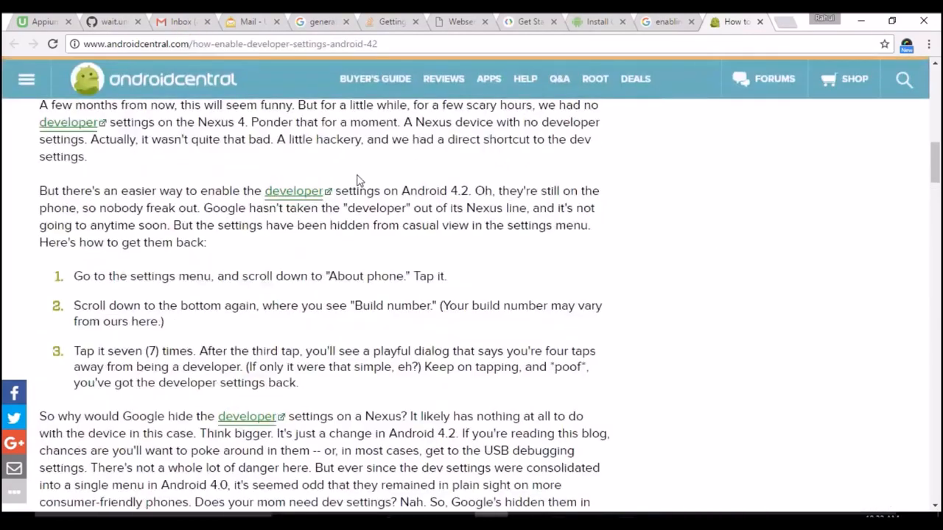
{"action": "mouse_move", "coordinate": [169, 292]}
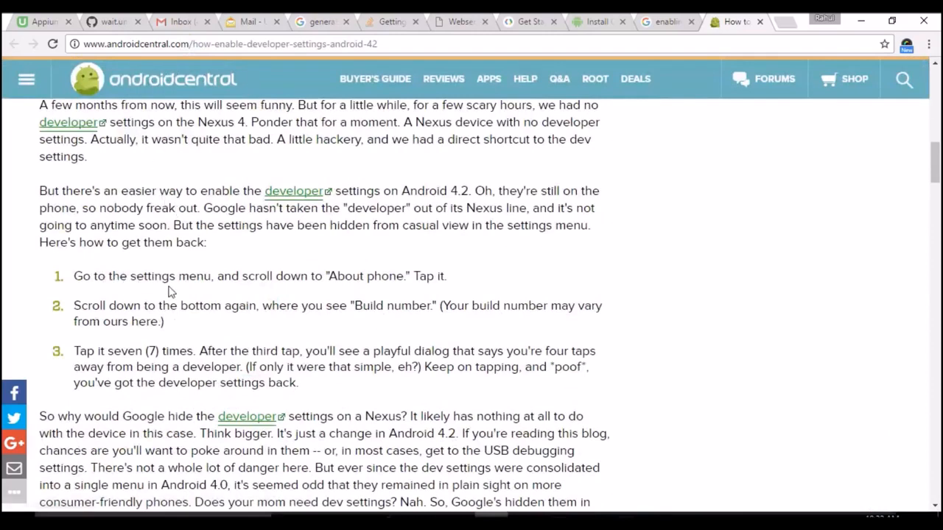
{"action": "left_click_drag", "start_coordinate": [94, 276], "coordinate": [214, 276]}
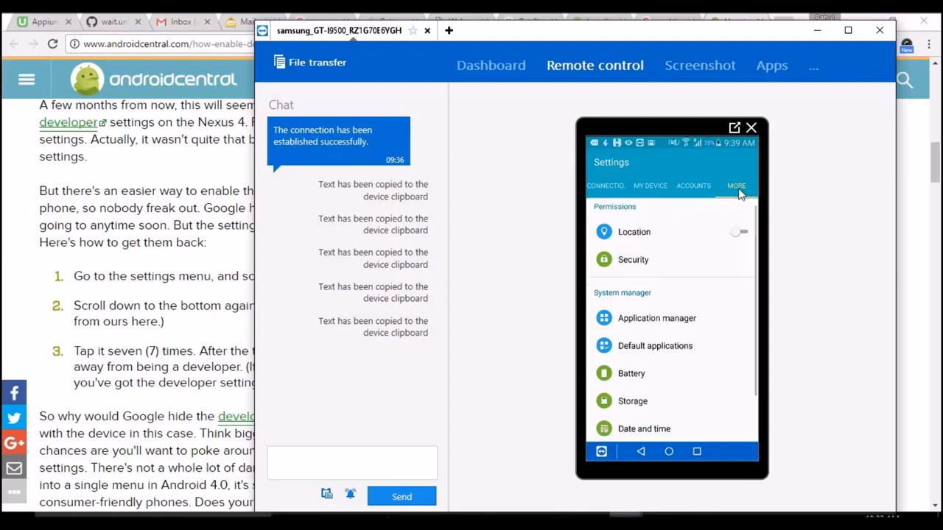
Scroll the phone's Settings list in TeamViewer down to Developer options and About device.
{"action": "scroll", "scroll_direction": "down", "scroll_amount": 3}
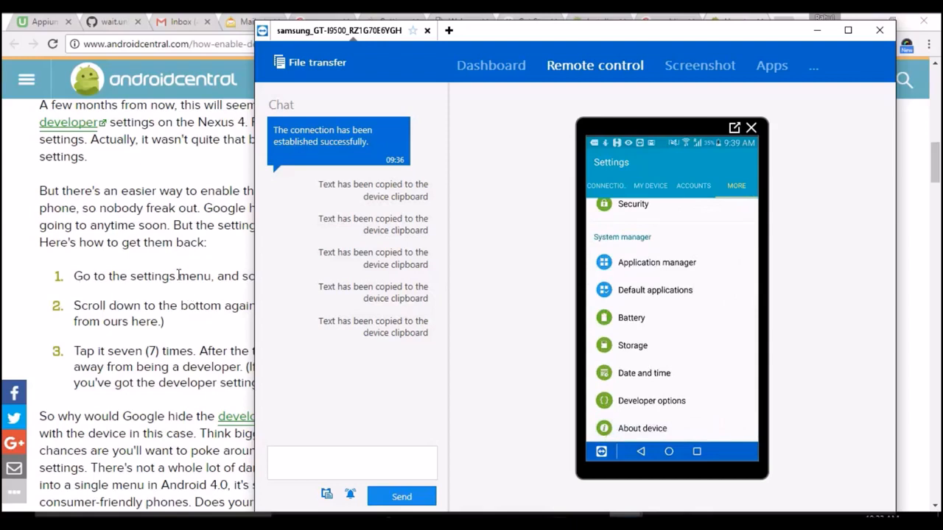
{"action": "mouse_move", "coordinate": [671, 433]}
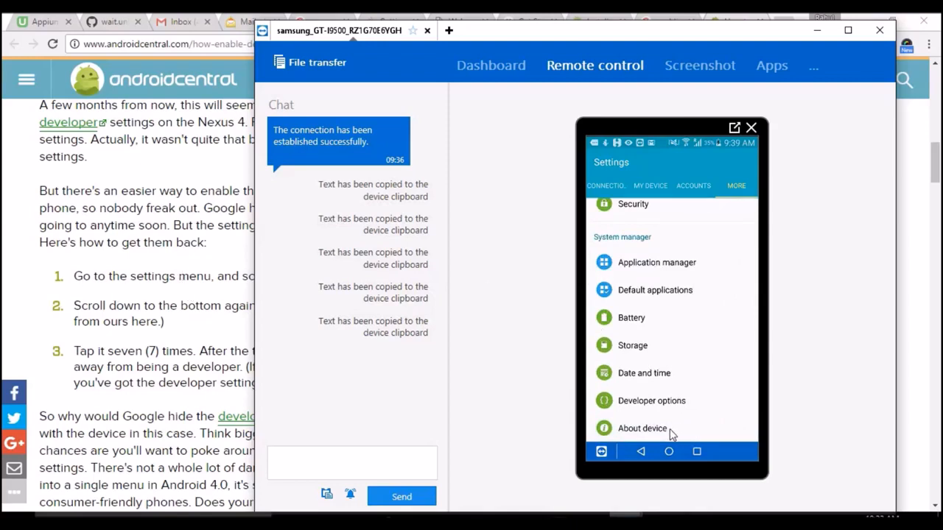
{"action": "mouse_move", "coordinate": [677, 420]}
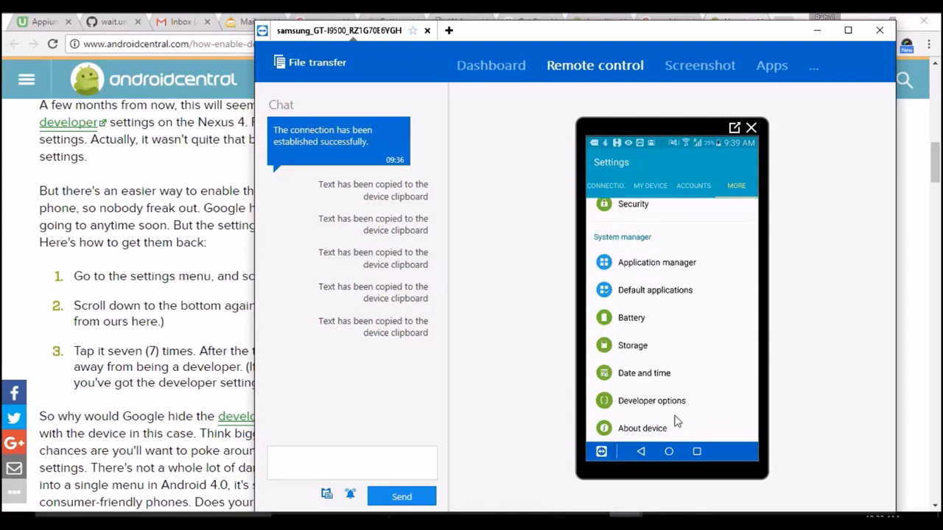
Tap Build number in About device to unlock Developer options, then return to the Settings list.
{"action": "left_click", "coordinate": [641, 427]}
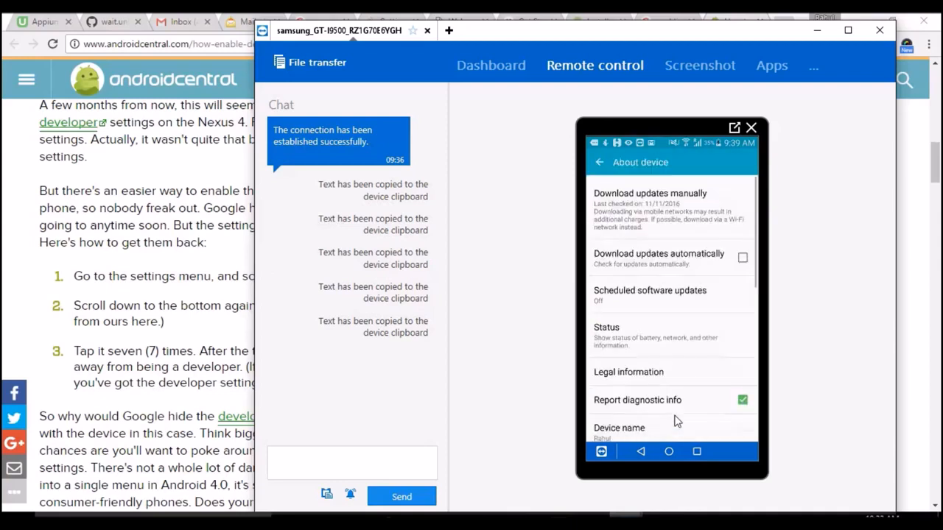
{"action": "scroll", "scroll_direction": "down", "scroll_amount": 3}
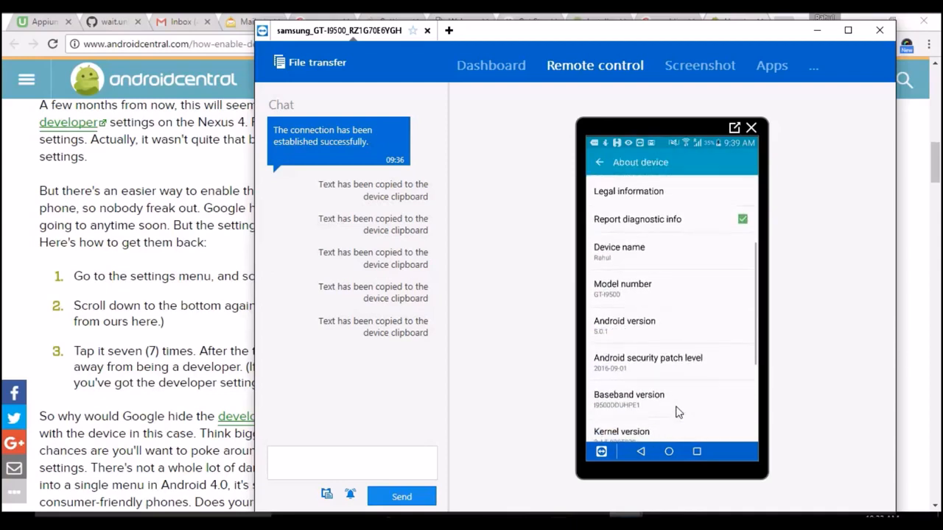
{"action": "scroll", "scroll_direction": "down", "scroll_amount": 3}
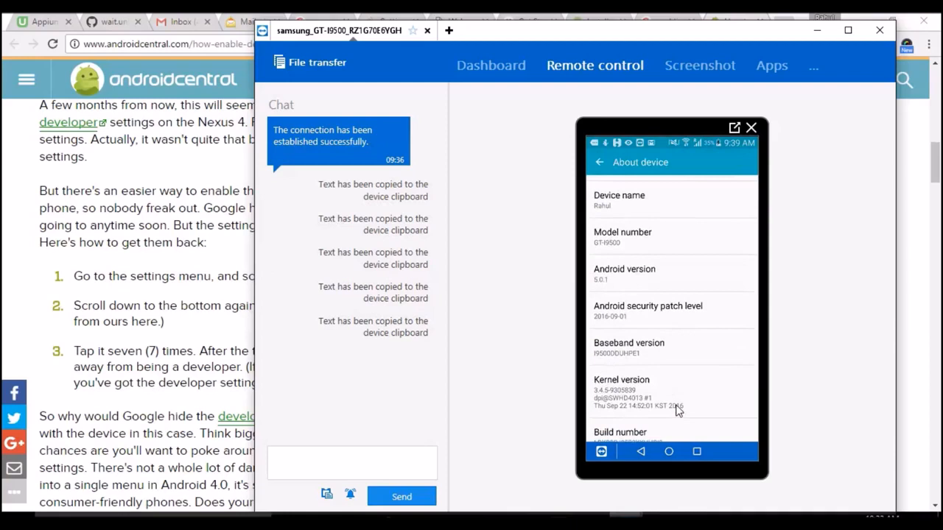
{"action": "scroll", "scroll_direction": "down", "scroll_amount": 3}
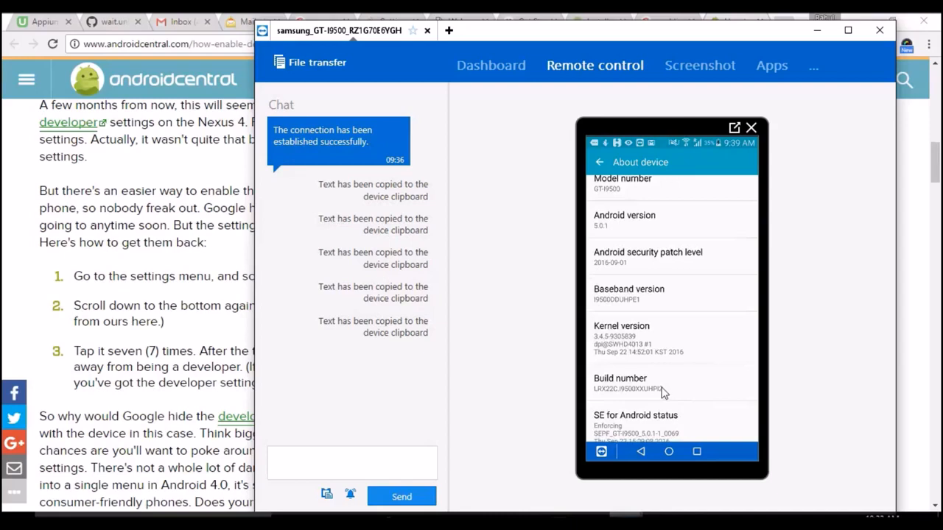
{"action": "mouse_move", "coordinate": [663, 389]}
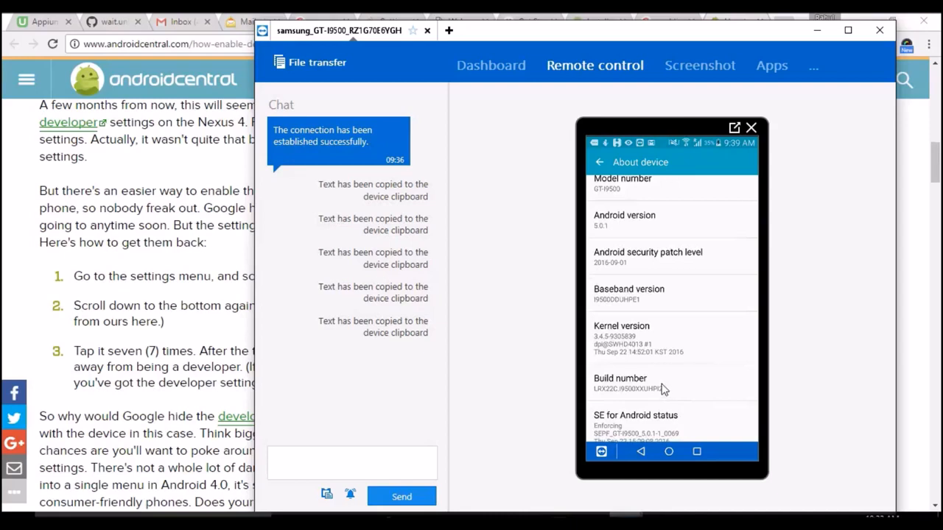
{"action": "mouse_move", "coordinate": [663, 382]}
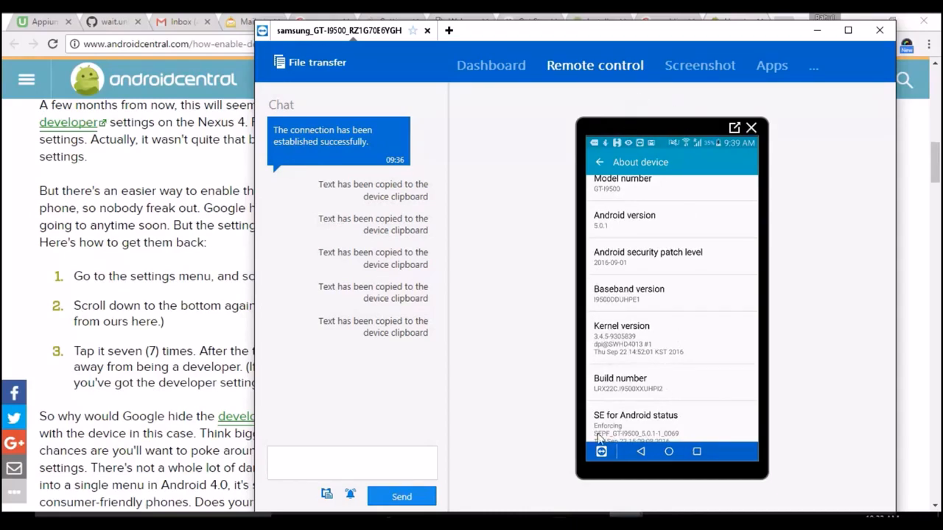
{"action": "mouse_move", "coordinate": [666, 386]}
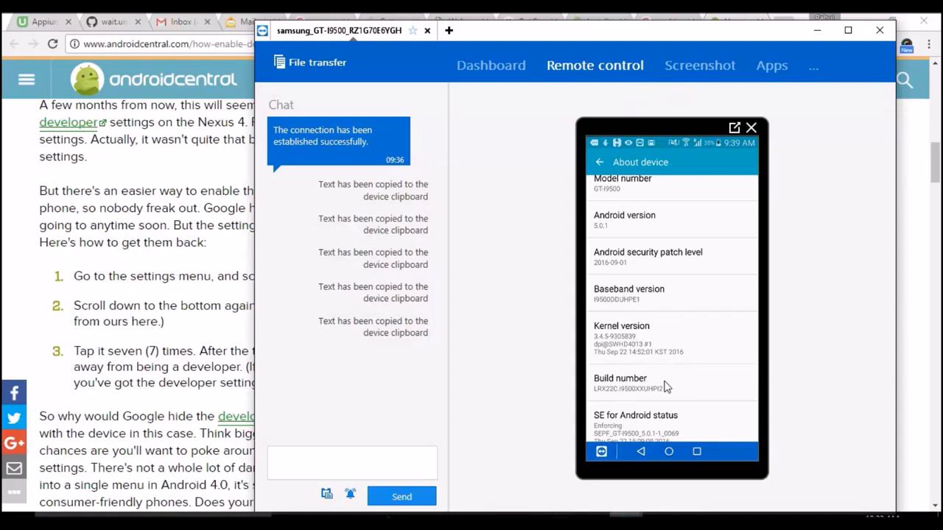
{"action": "mouse_move", "coordinate": [678, 403]}
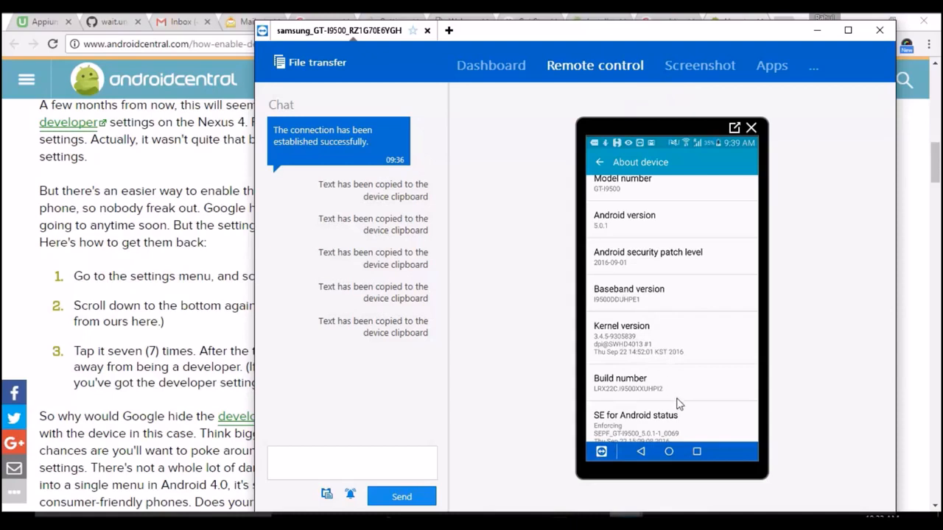
{"action": "mouse_move", "coordinate": [652, 395]}
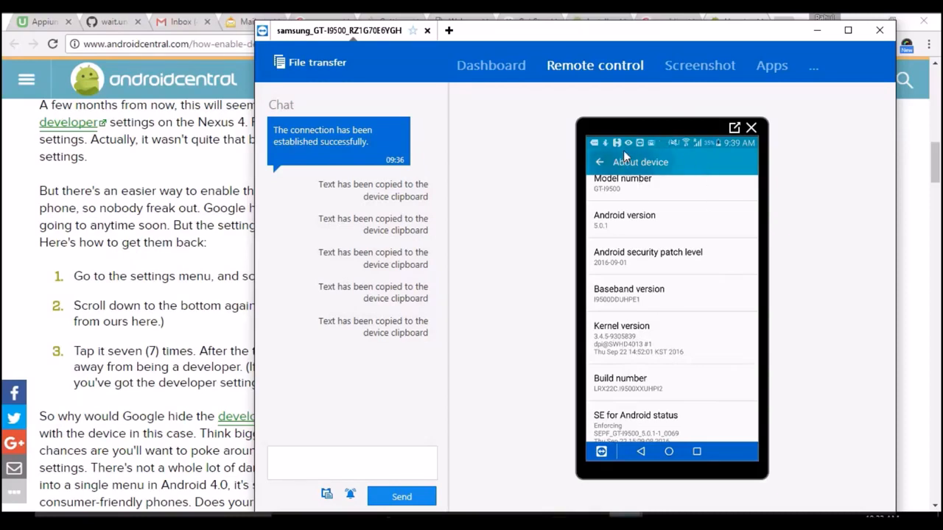
{"action": "left_click", "coordinate": [600, 162]}
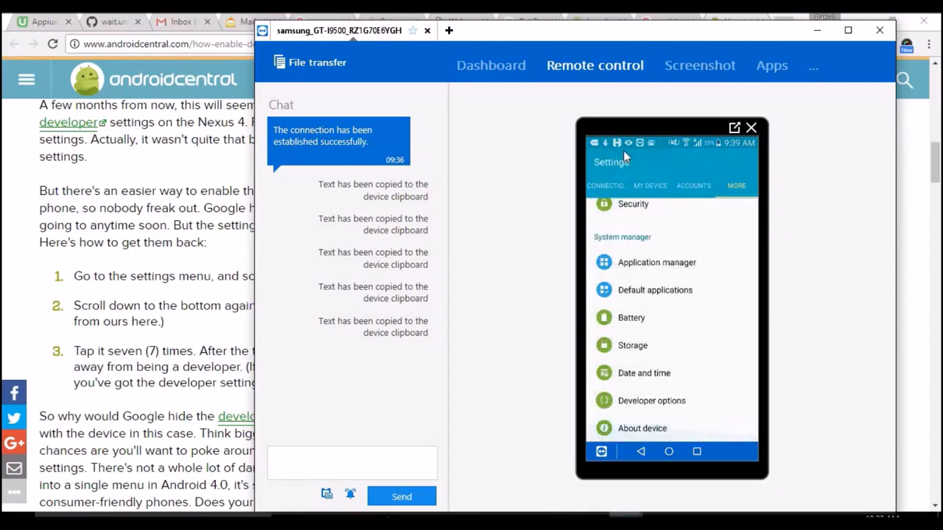
{"action": "mouse_move", "coordinate": [706, 405]}
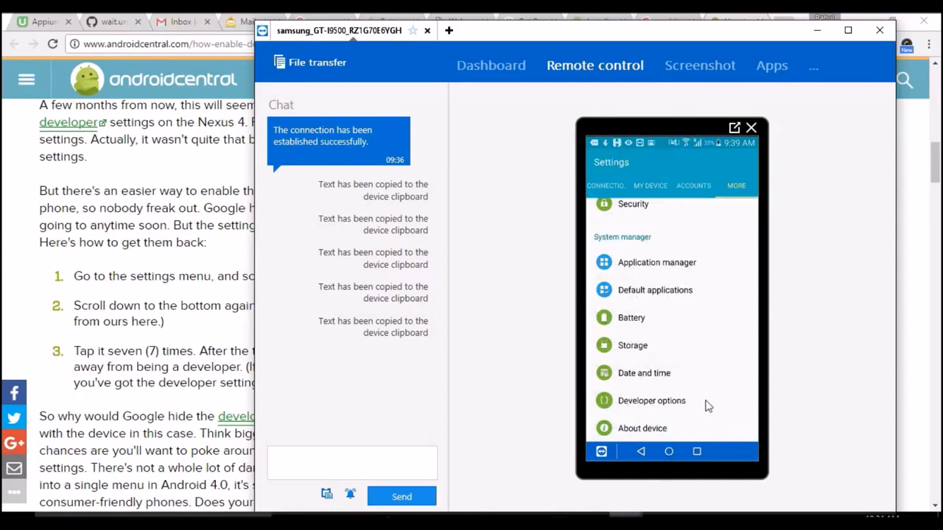
{"action": "mouse_move", "coordinate": [651, 401]}
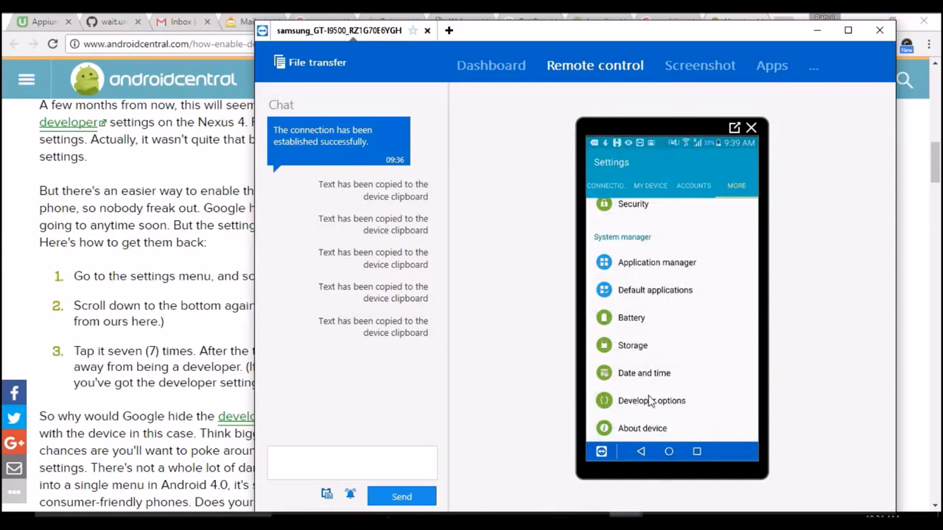
{"action": "mouse_move", "coordinate": [719, 359]}
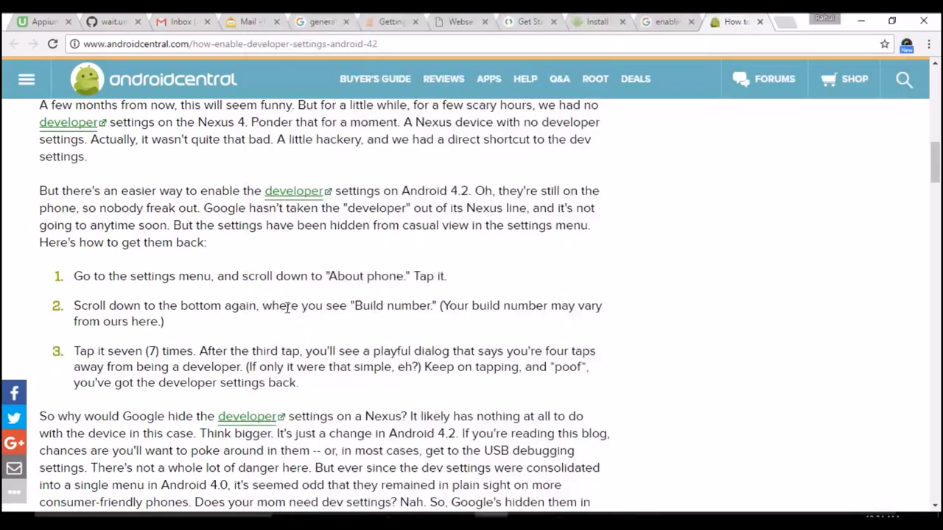
Highlight step 3, 'Tap it seven (7) times', in the Android Central article.
{"action": "double_click", "coordinate": [392, 305]}
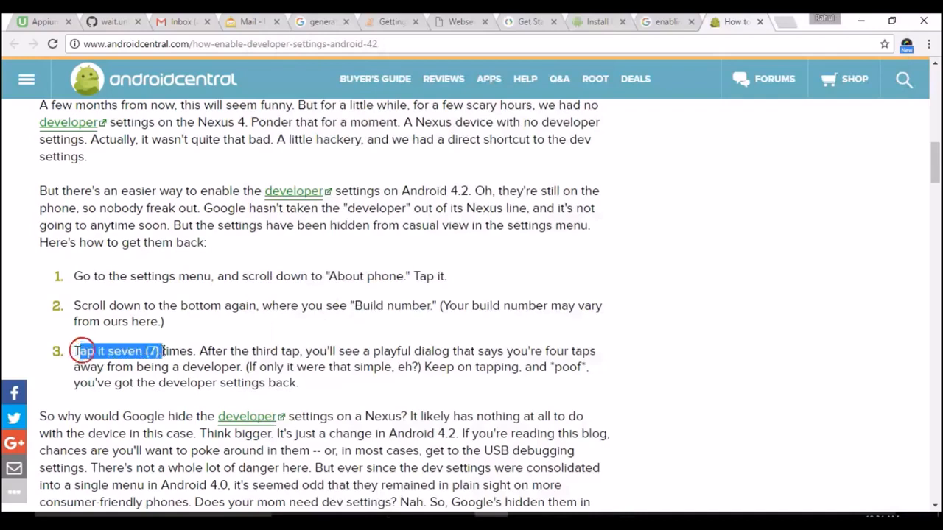
{"action": "left_click_drag", "start_coordinate": [76, 350], "coordinate": [193, 351]}
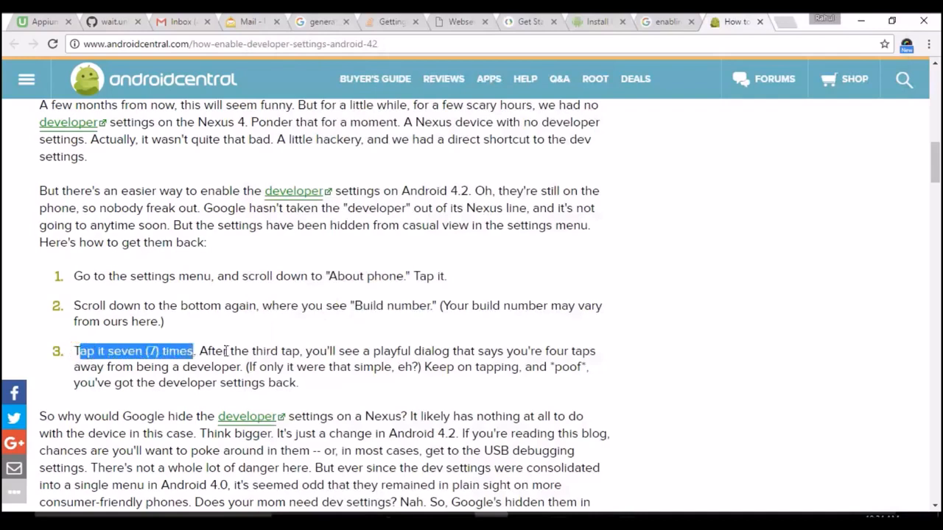
{"action": "left_click_drag", "start_coordinate": [195, 351], "coordinate": [302, 350]}
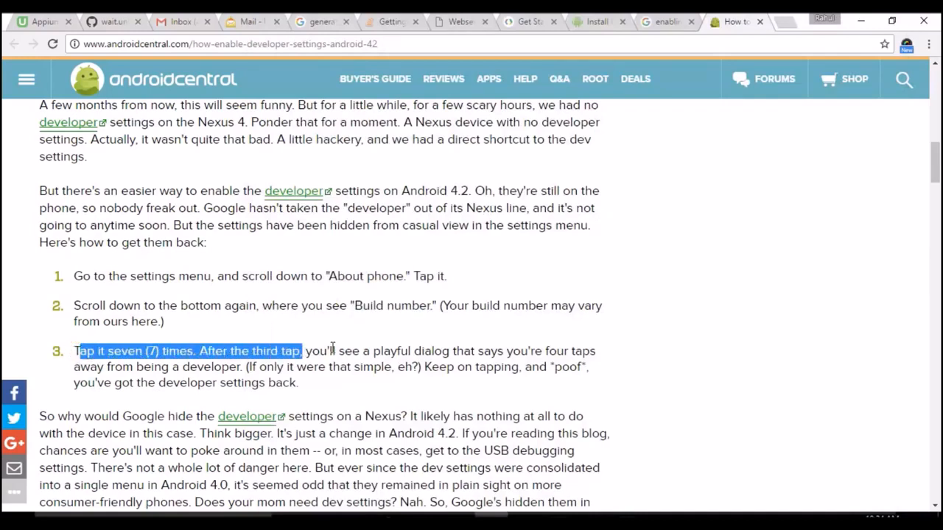
{"action": "mouse_move", "coordinate": [348, 324]}
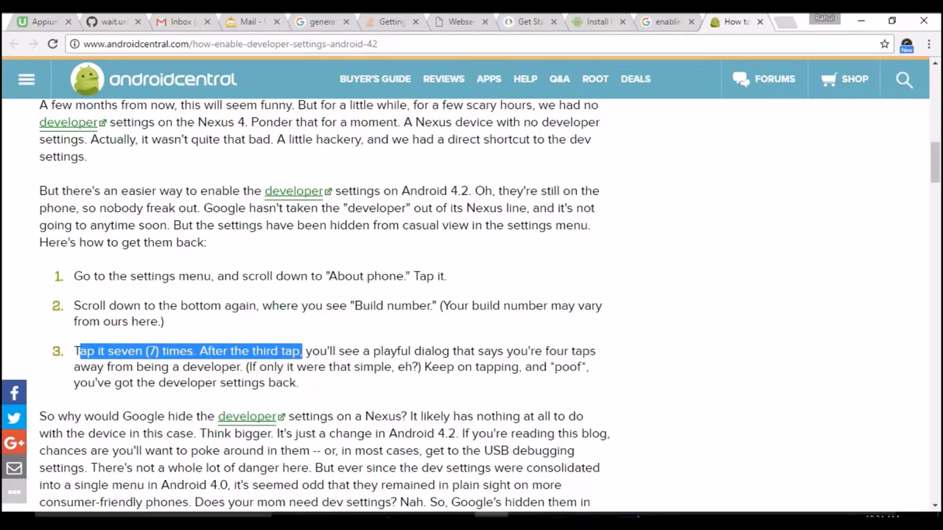
{"action": "left_click", "coordinate": [735, 22]}
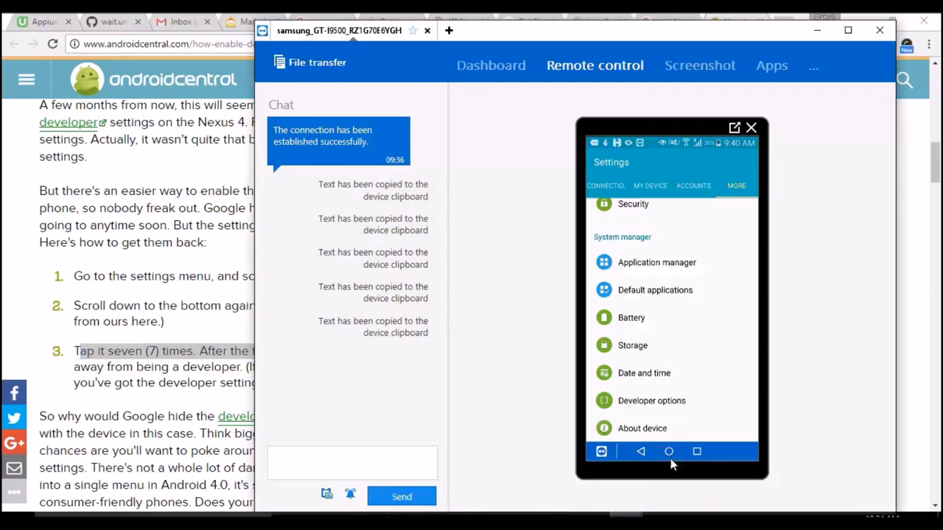
{"action": "mouse_move", "coordinate": [651, 322]}
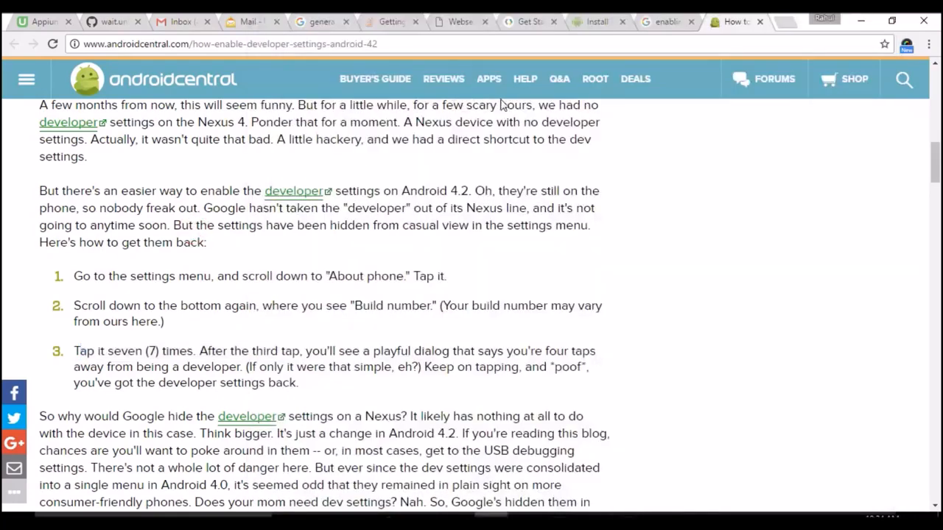
Switch USB debugging on in the phone's Developer options and accept the warning.
{"action": "left_click", "coordinate": [529, 22]}
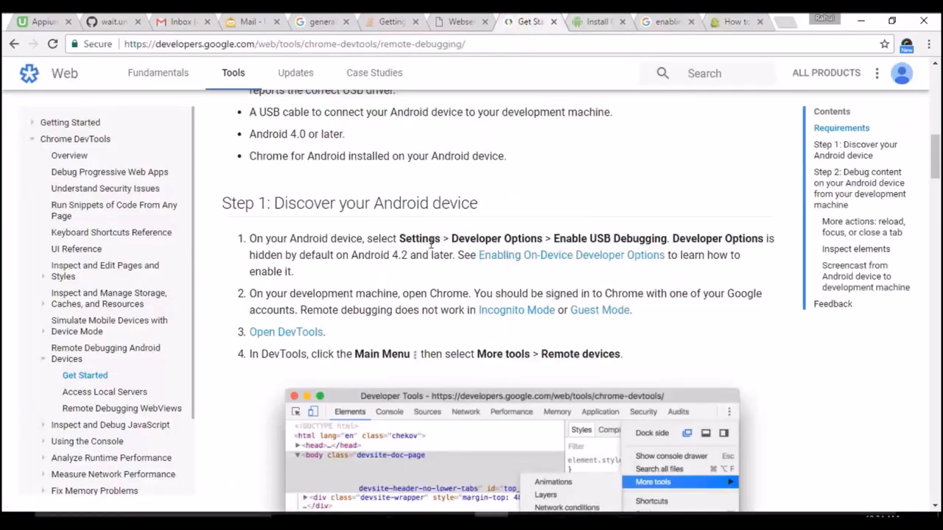
{"action": "double_click", "coordinate": [501, 239]}
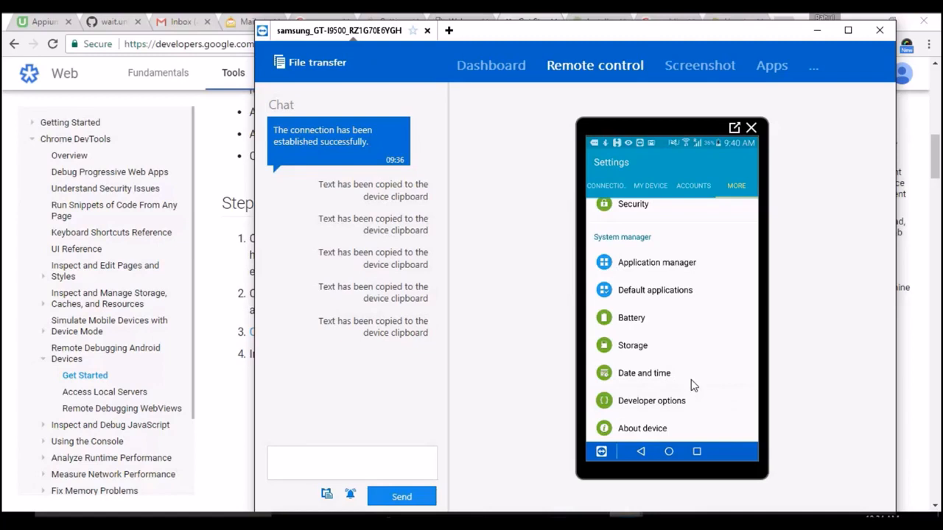
{"action": "left_click", "coordinate": [651, 400]}
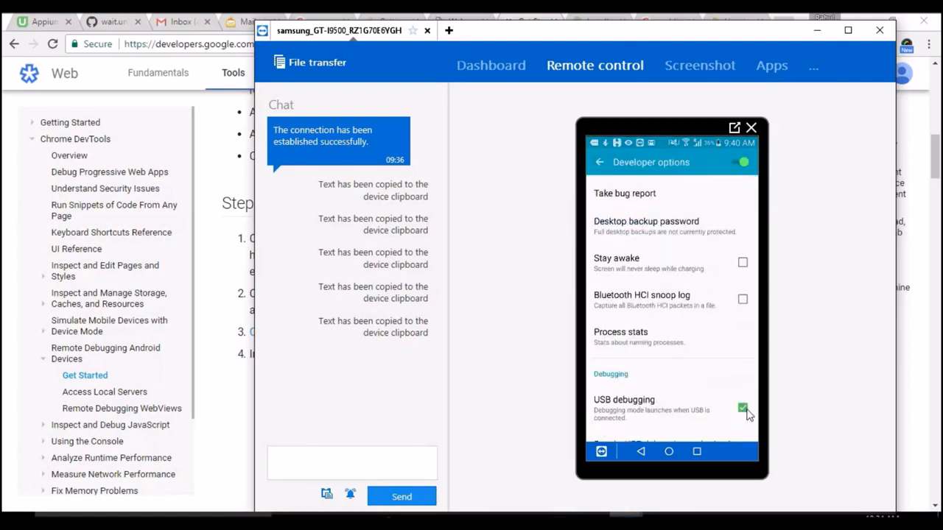
{"action": "left_click", "coordinate": [743, 408]}
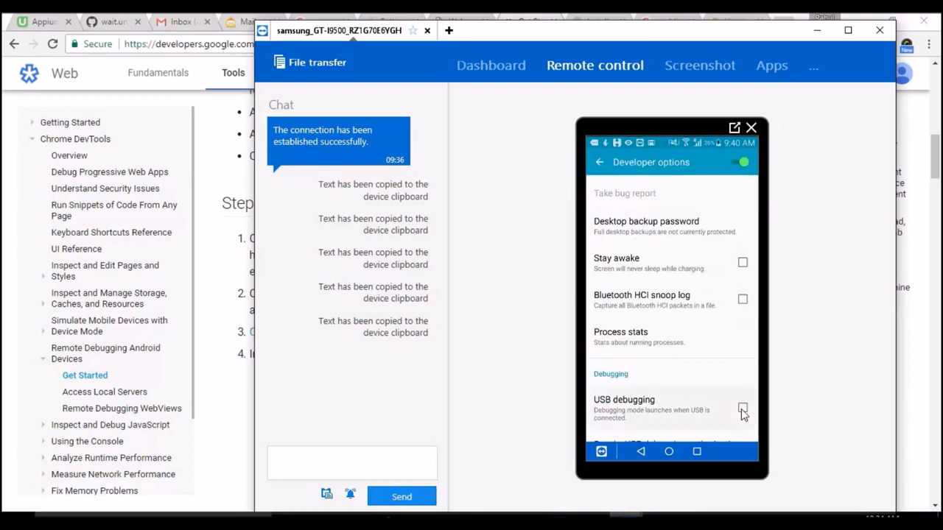
{"action": "left_click", "coordinate": [743, 410]}
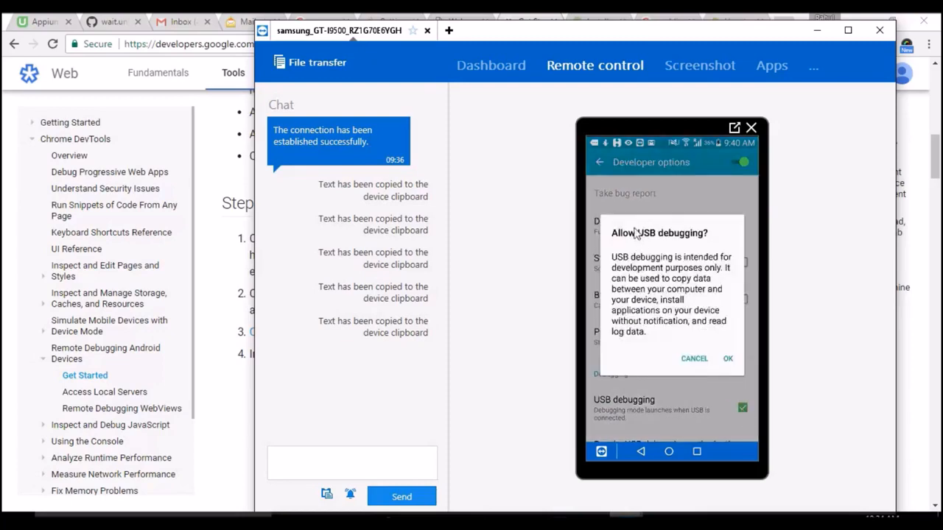
{"action": "left_click", "coordinate": [728, 360]}
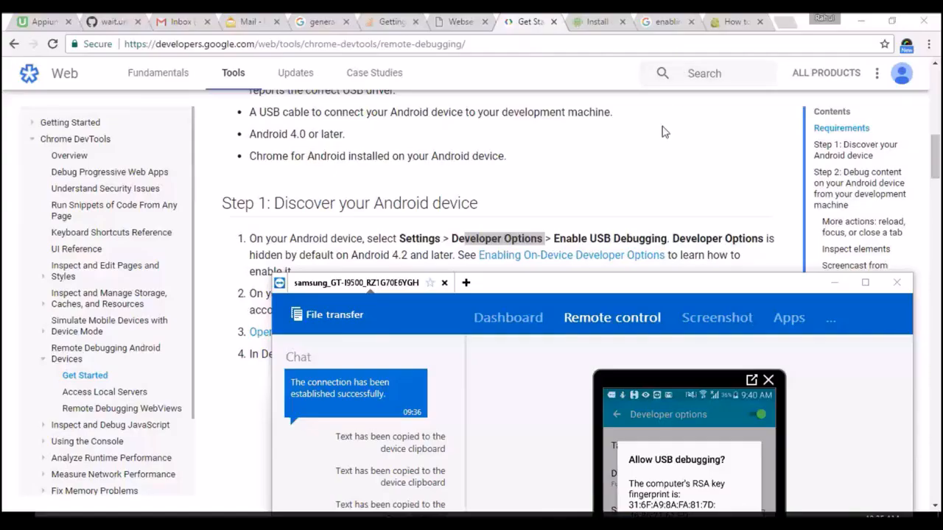
{"action": "mouse_move", "coordinate": [748, 460]}
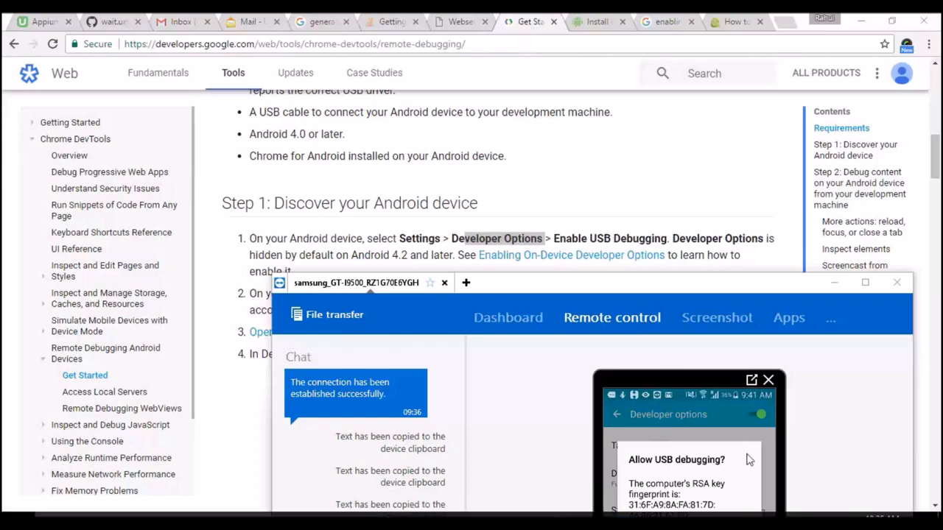
{"action": "mouse_move", "coordinate": [870, 492]}
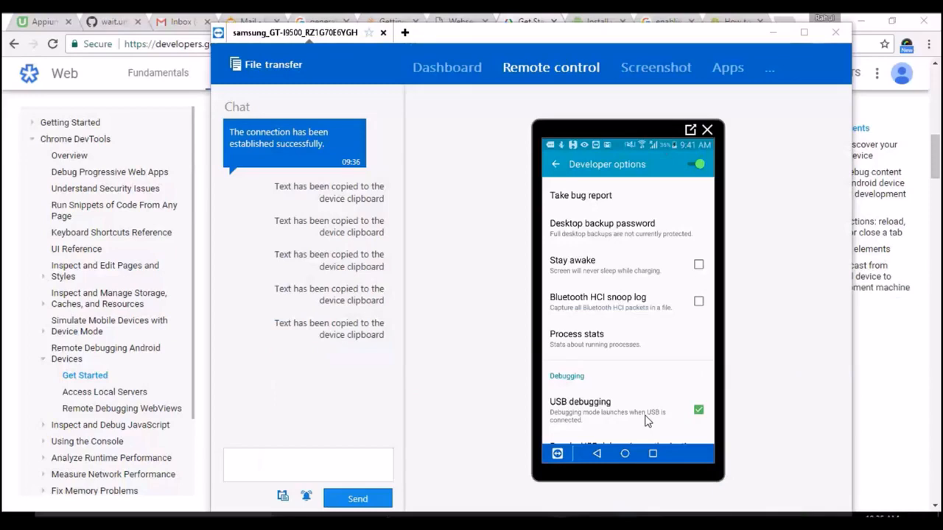
{"action": "mouse_move", "coordinate": [500, 224]}
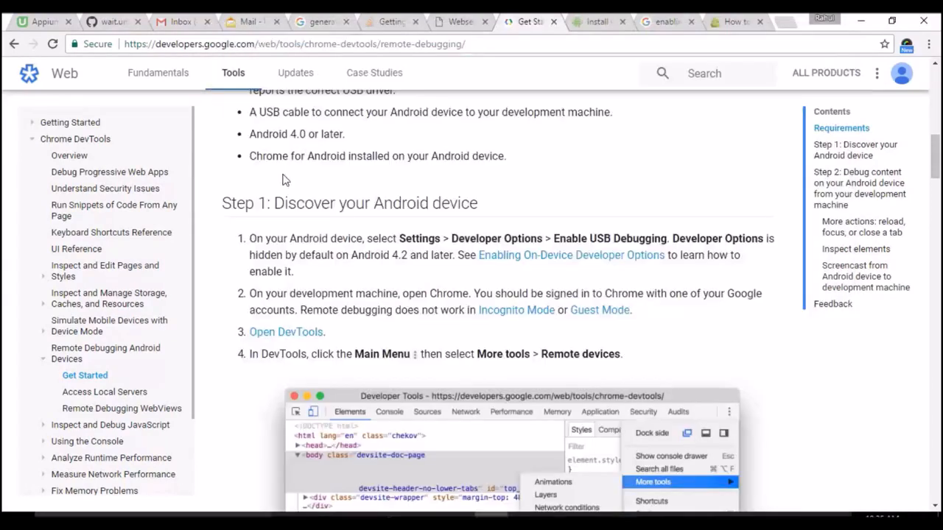
Mark 'Developer Options' in Step 1 of the remote debugging guide and scroll back to Requirements.
{"action": "double_click", "coordinate": [418, 239]}
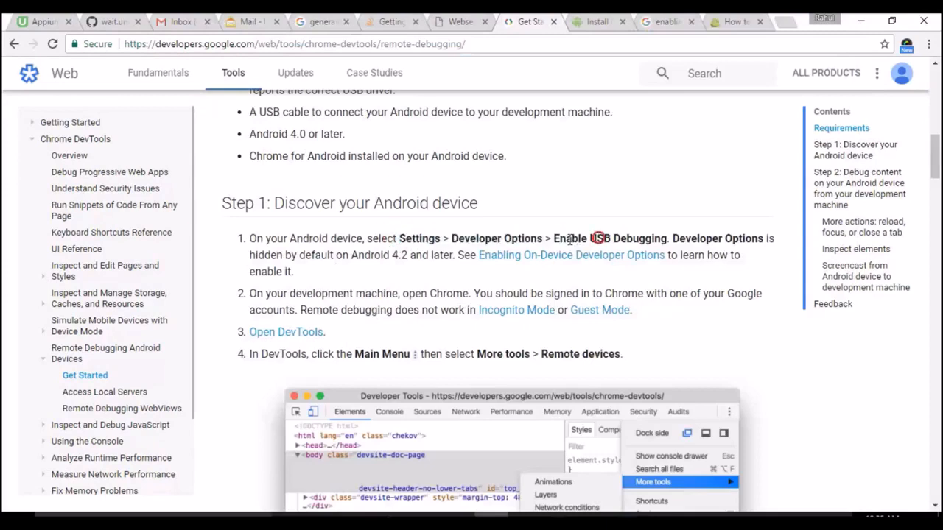
{"action": "double_click", "coordinate": [695, 239]}
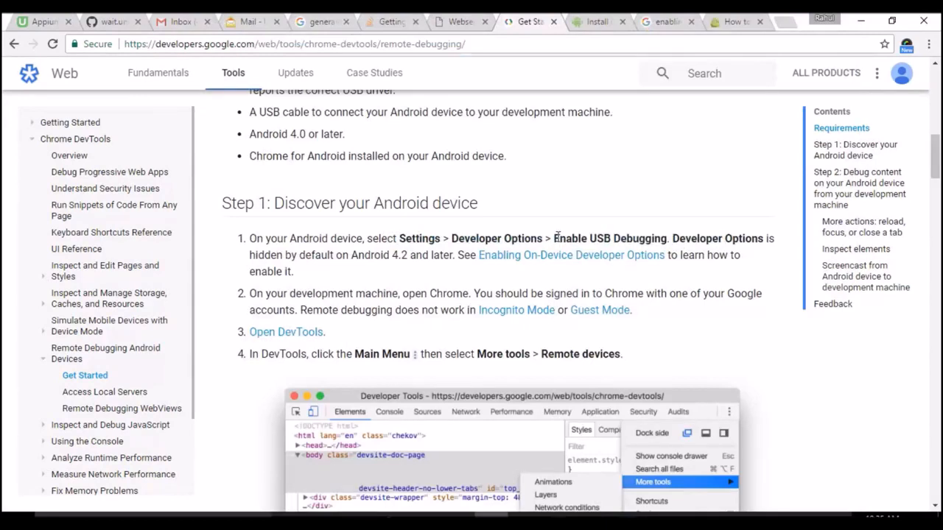
{"action": "left_click_drag", "start_coordinate": [554, 239], "coordinate": [669, 238]}
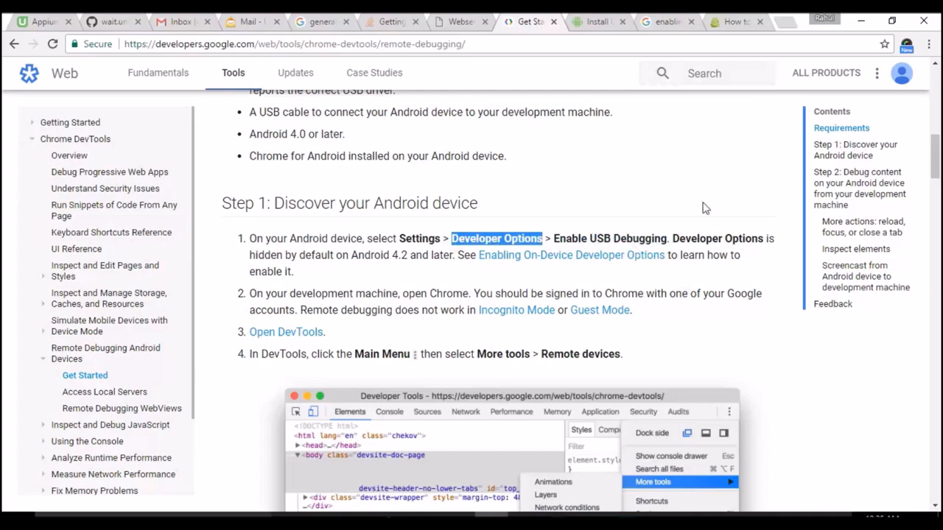
{"action": "mouse_move", "coordinate": [663, 177]}
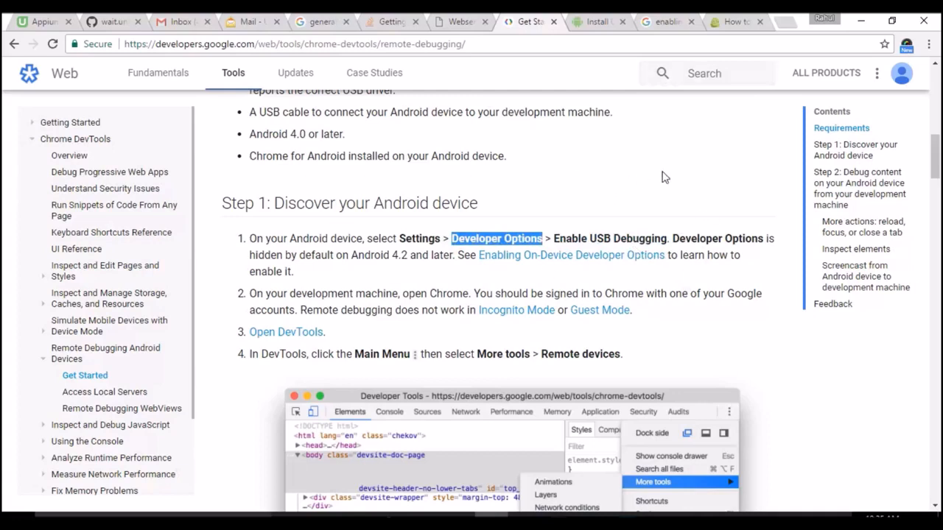
{"action": "mouse_move", "coordinate": [702, 322]}
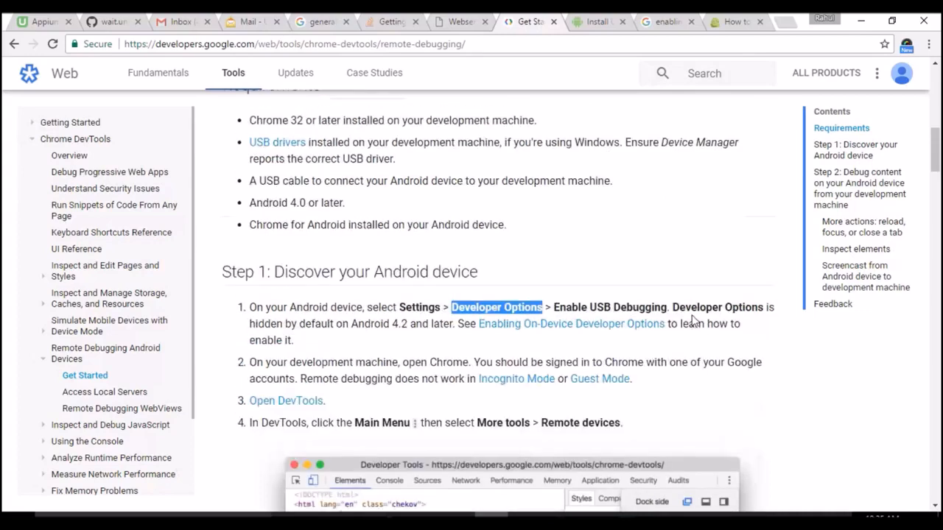
{"action": "scroll", "scroll_direction": "down", "scroll_amount": 3}
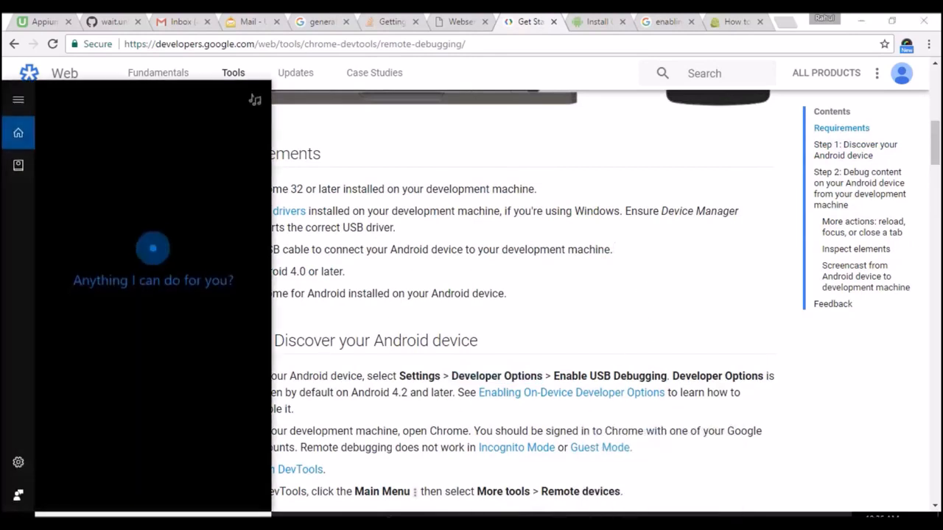
Launch Command Prompt via search and run 'adb devices' to list the attached phone.
{"action": "type", "text": "cmd"}
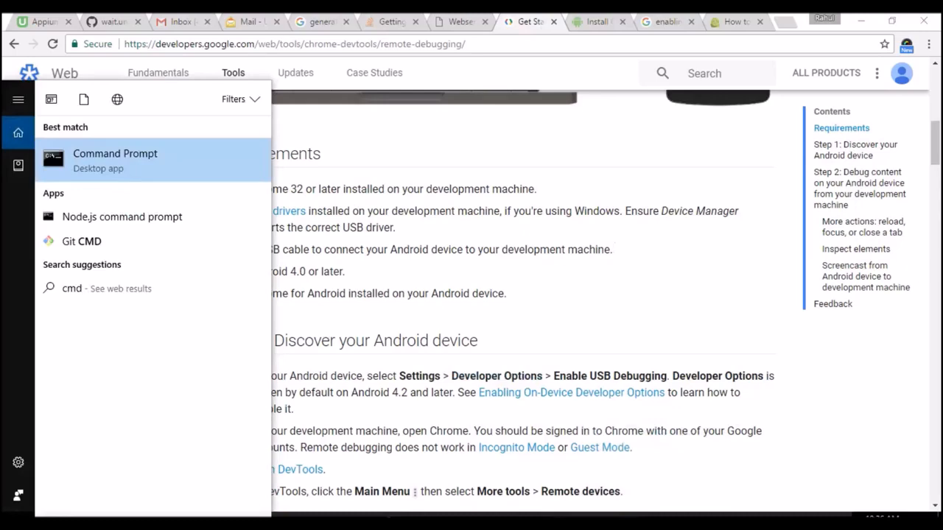
{"action": "left_click", "coordinate": [115, 161]}
{"action": "type", "text": "adb devic"}
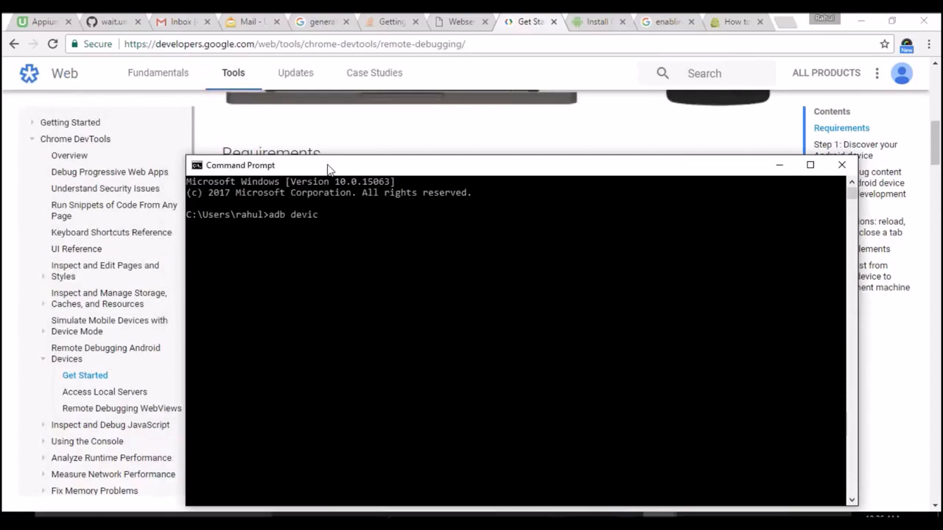
{"action": "type", "text": "es"}
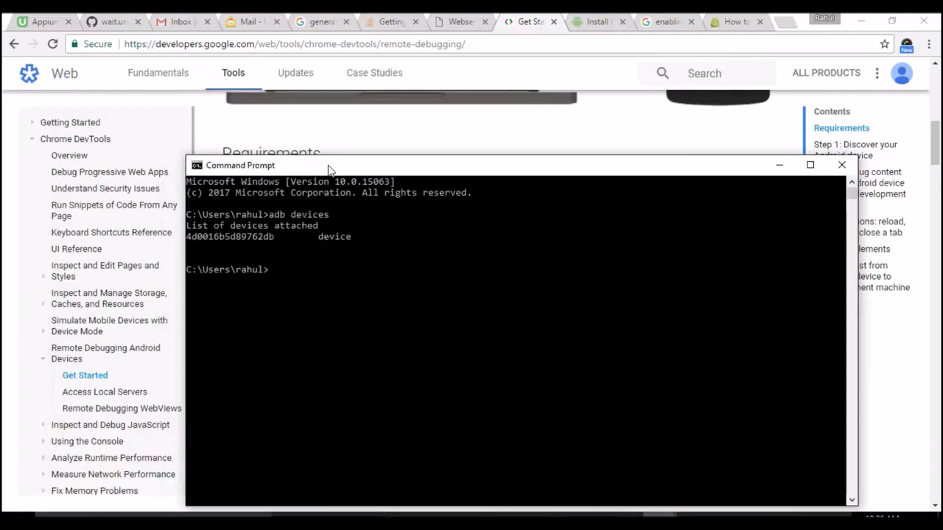
{"action": "mouse_move", "coordinate": [321, 236]}
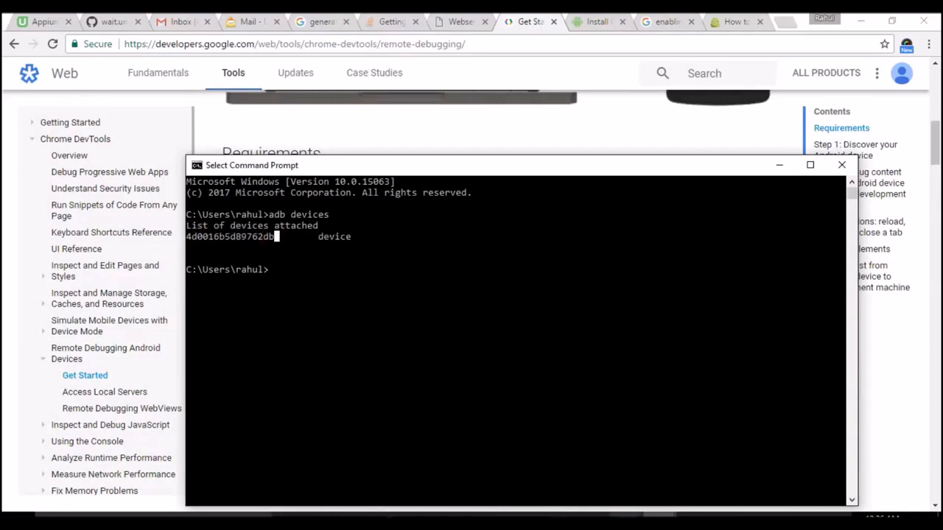
{"action": "mouse_move", "coordinate": [645, 396]}
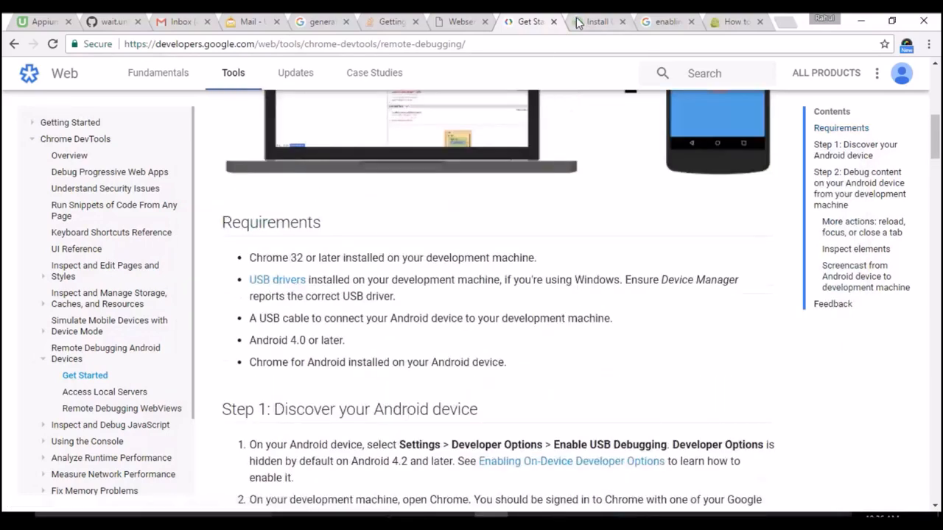
Review the Windows 10 OEM USB driver install steps, then return to the remote debugging guide.
{"action": "left_click", "coordinate": [597, 22]}
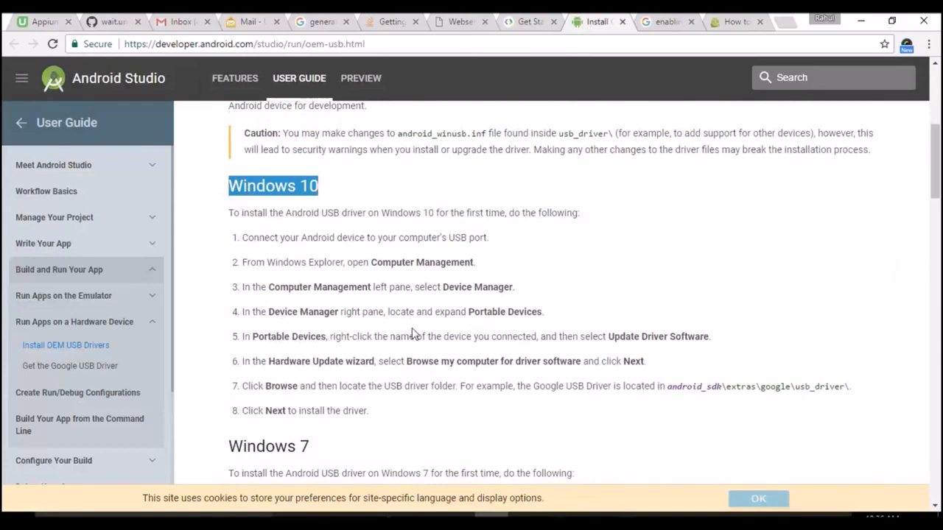
{"action": "scroll", "scroll_direction": "down", "scroll_amount": 3}
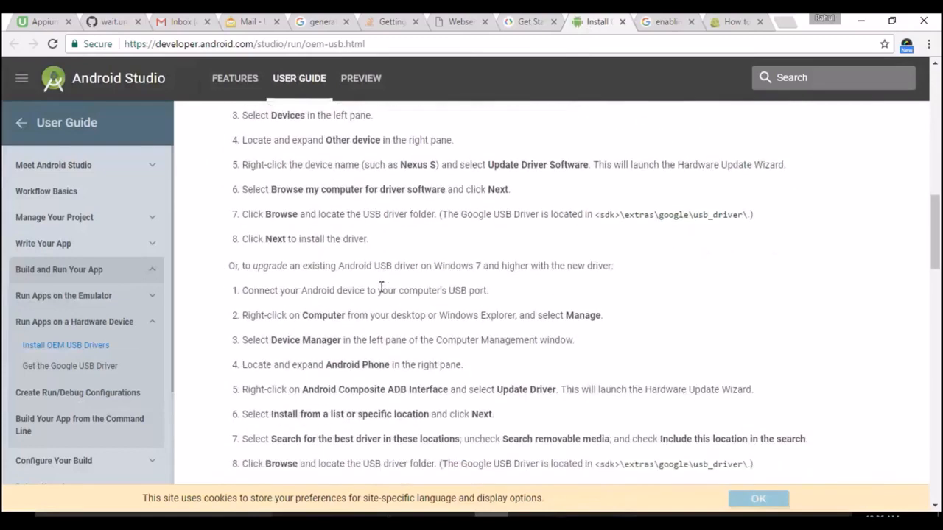
{"action": "scroll", "scroll_direction": "down", "scroll_amount": 3}
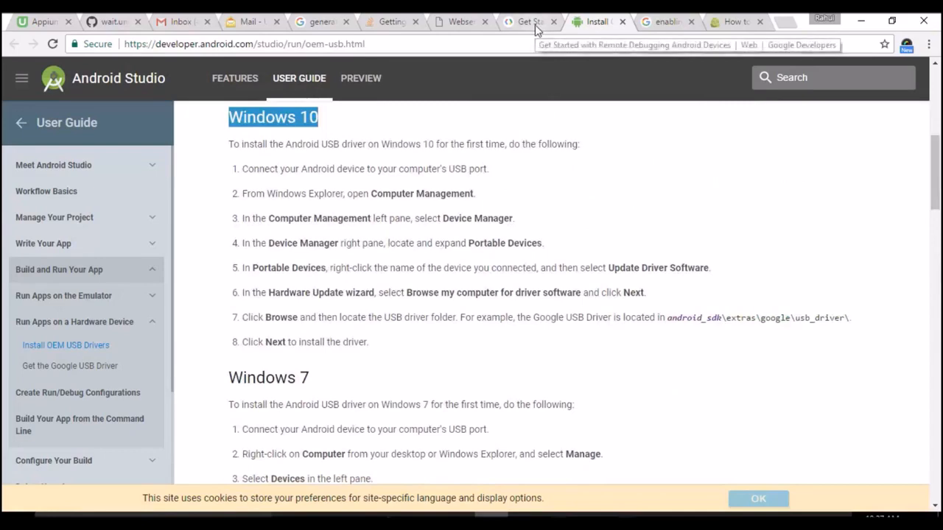
{"action": "left_click", "coordinate": [529, 23]}
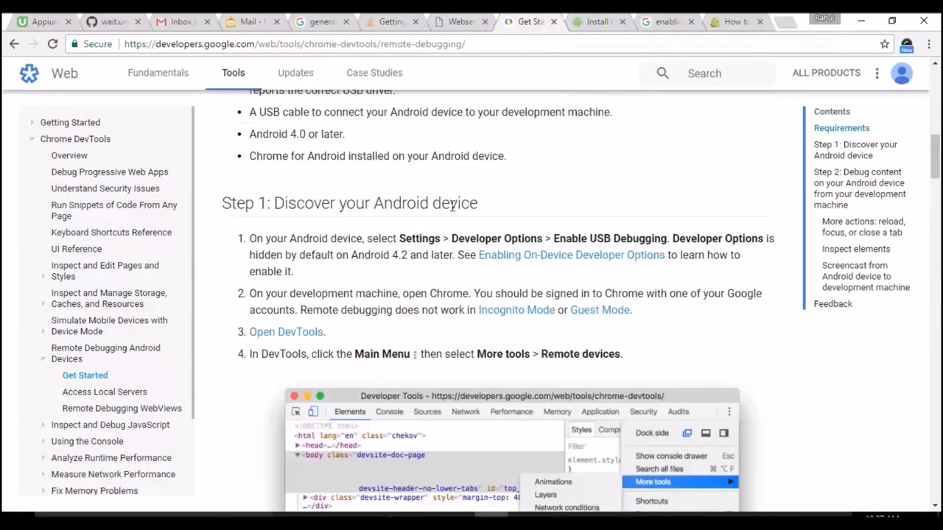
{"action": "scroll", "scroll_direction": "up", "scroll_amount": 3}
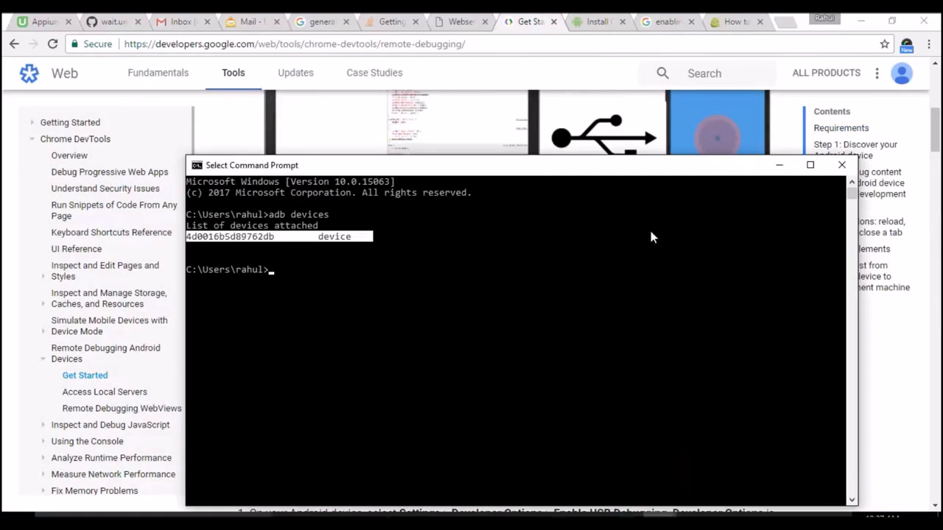
{"action": "mouse_move", "coordinate": [18, 317]}
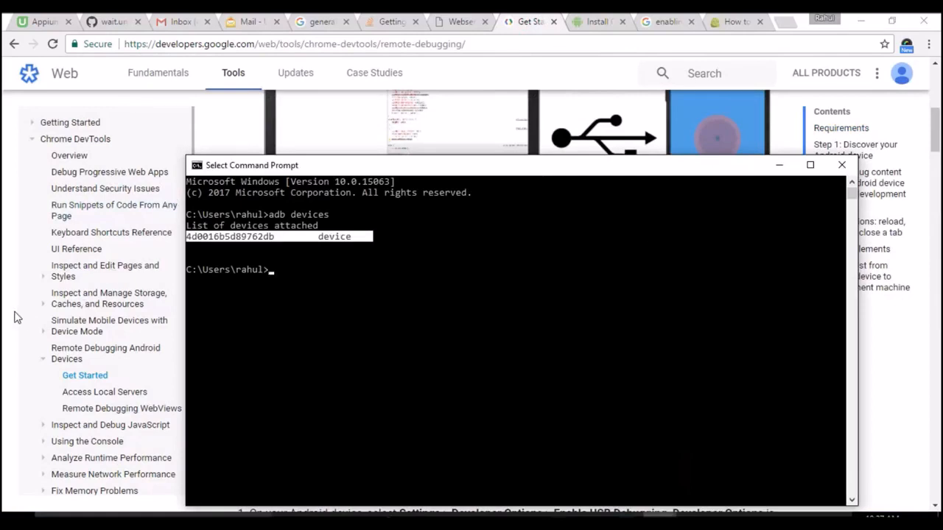